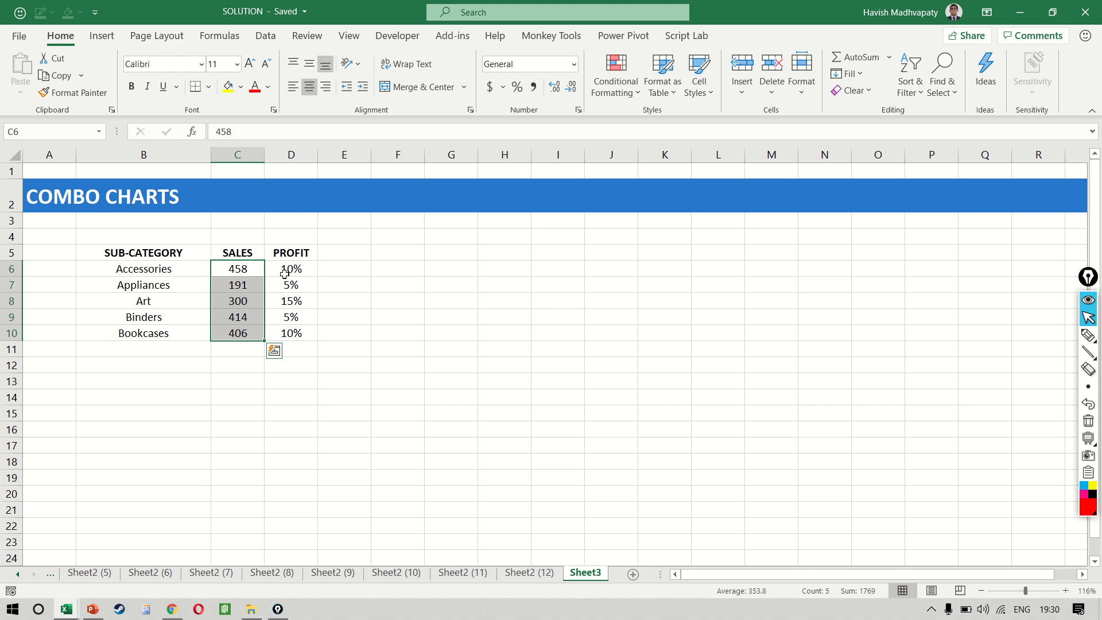
# Select the sub-category SALES and PROFIT table and go to the Insert ribbon
pyautogui.click(290, 268)
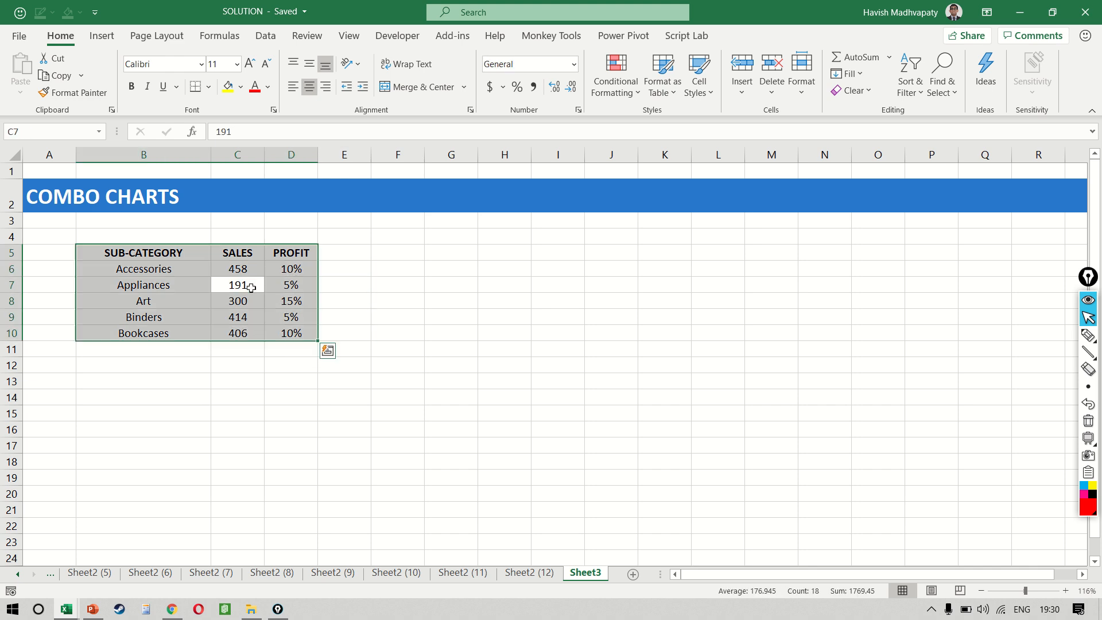
pyautogui.click(101, 35)
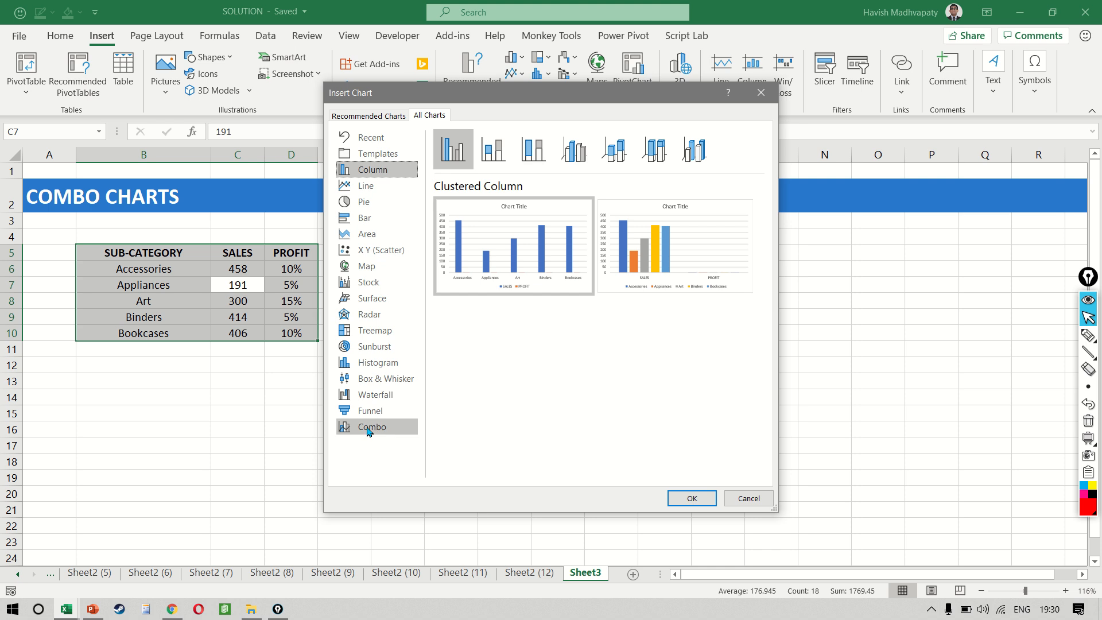
# Insert a Combo chart: SALES clustered columns, PROFIT line on the secondary axis
pyautogui.click(370, 427)
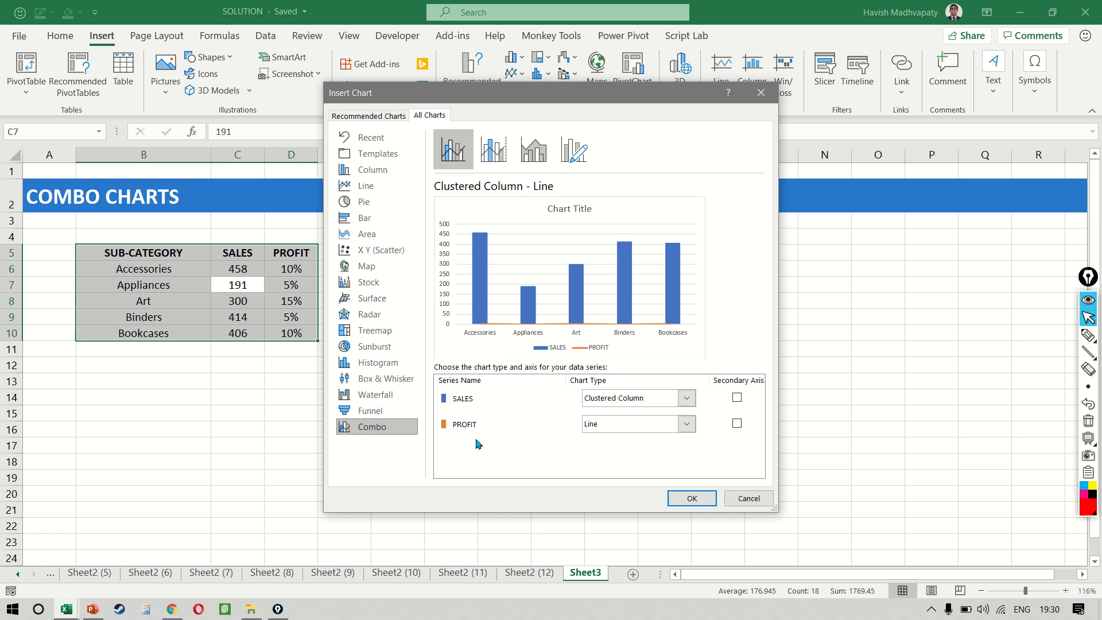
pyautogui.moveTo(510, 445)
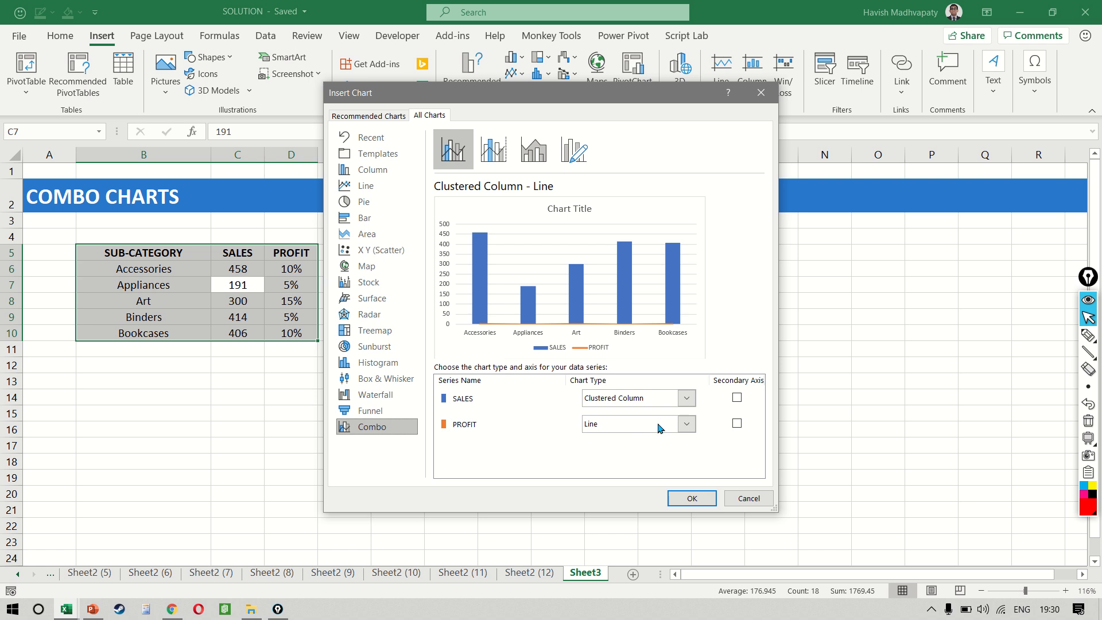
pyautogui.click(737, 423)
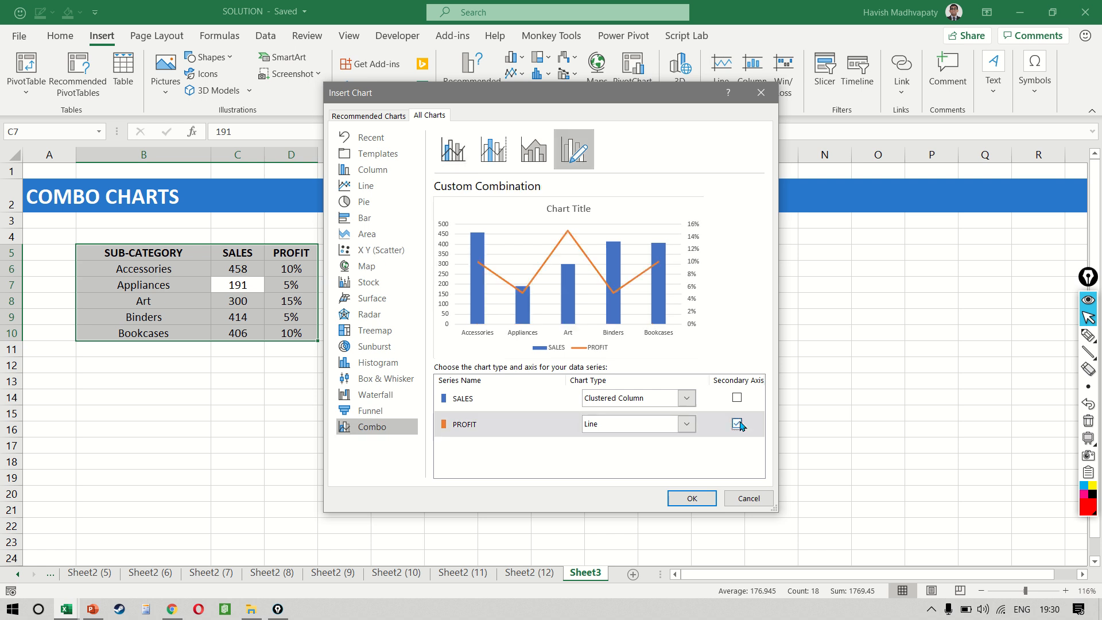
pyautogui.click(737, 424)
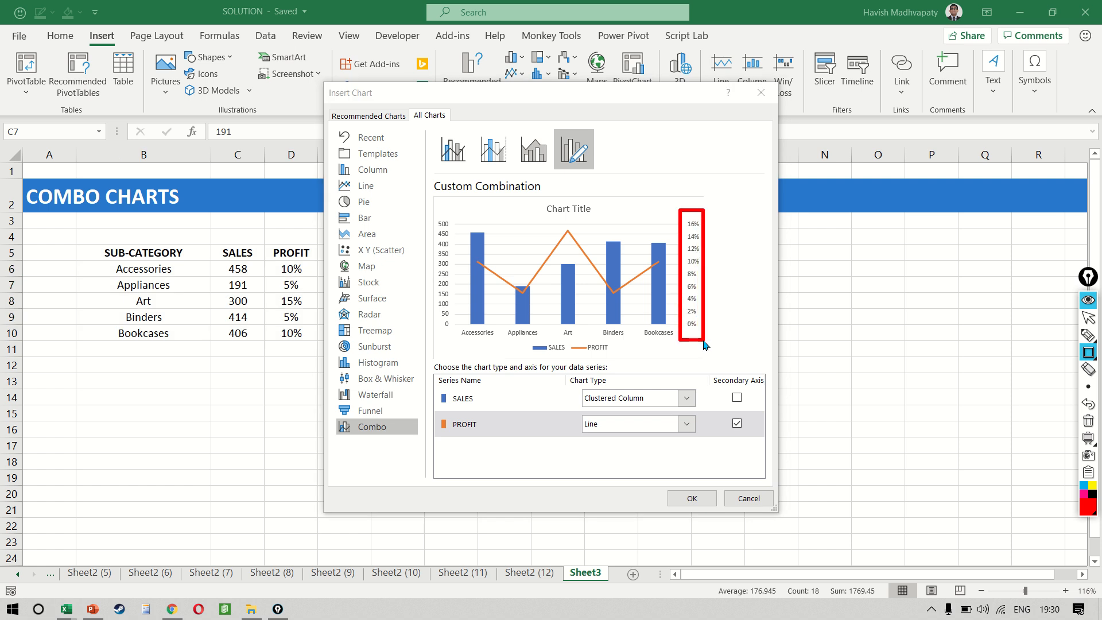
pyautogui.moveTo(435, 209)
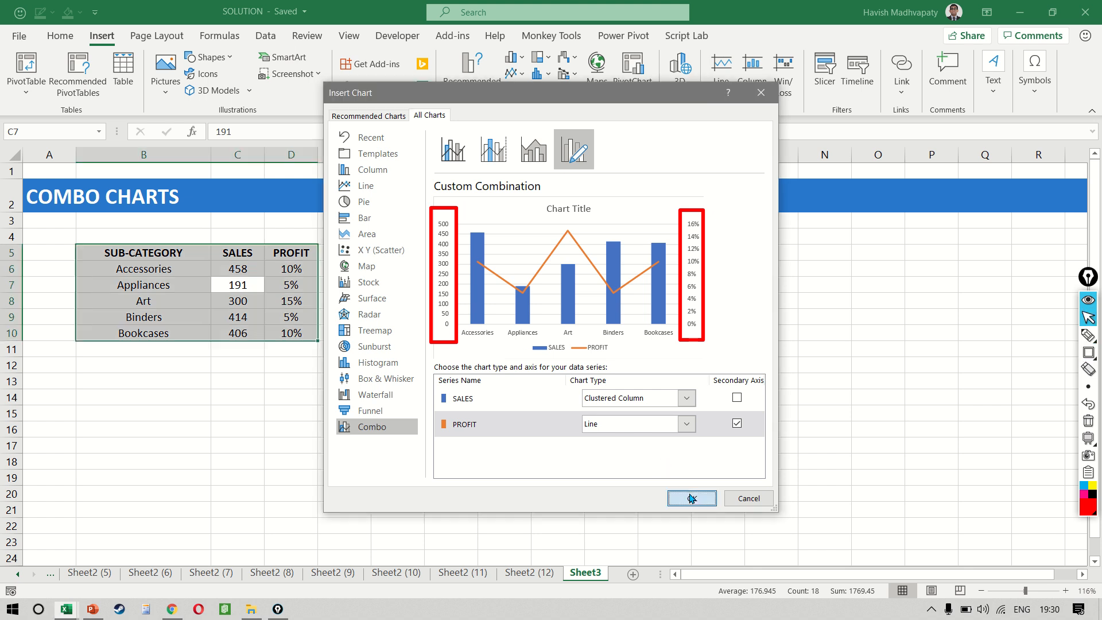
pyautogui.click(690, 498)
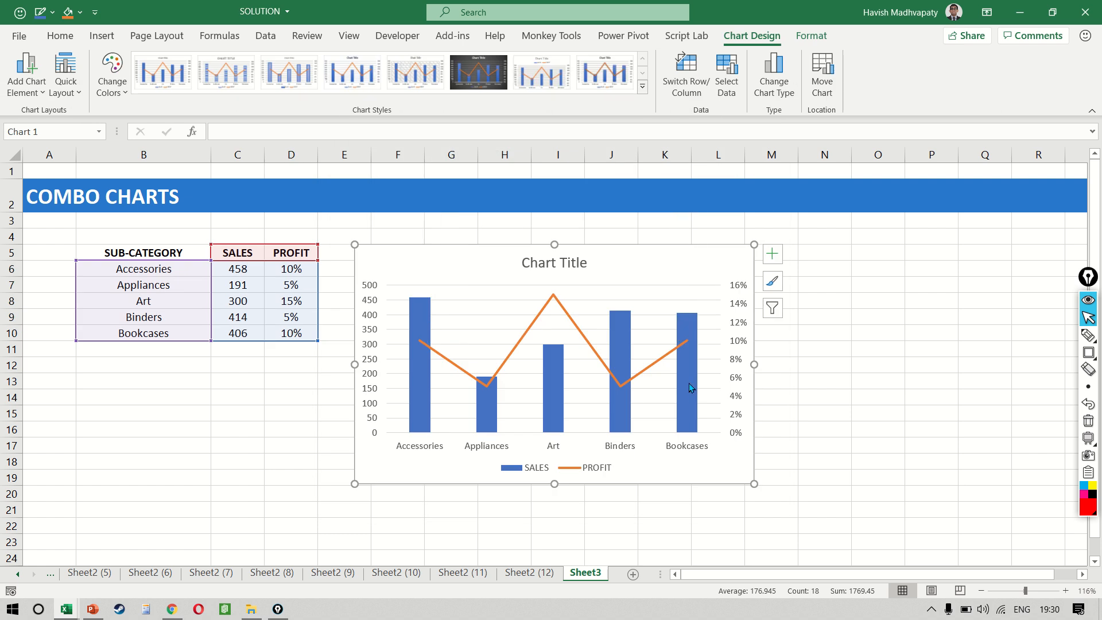
pyautogui.moveTo(370, 286)
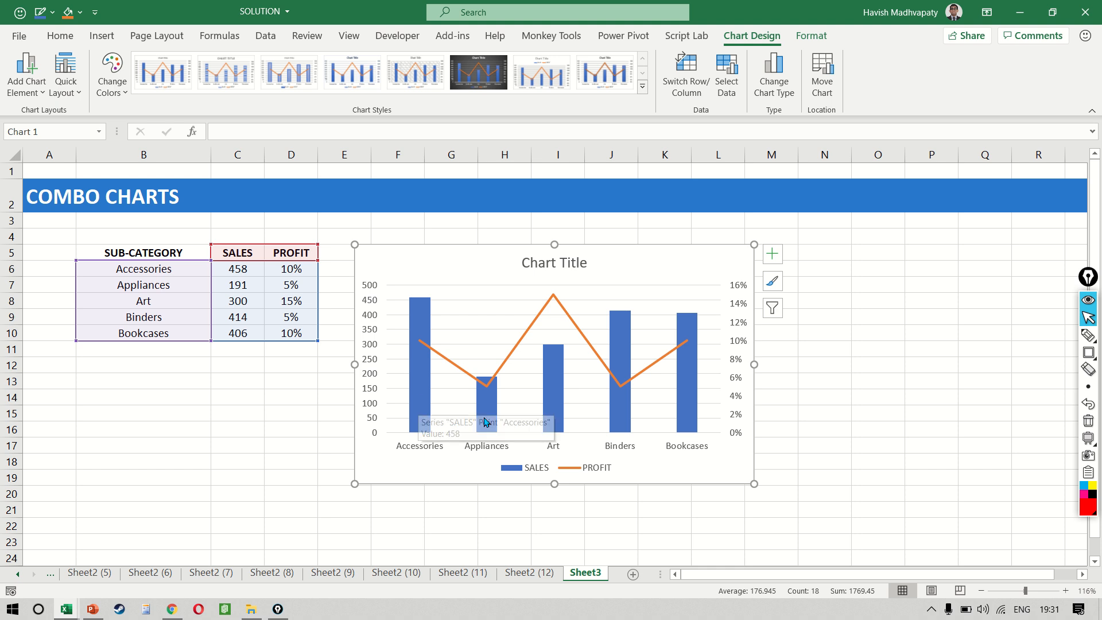
pyautogui.moveTo(536, 446)
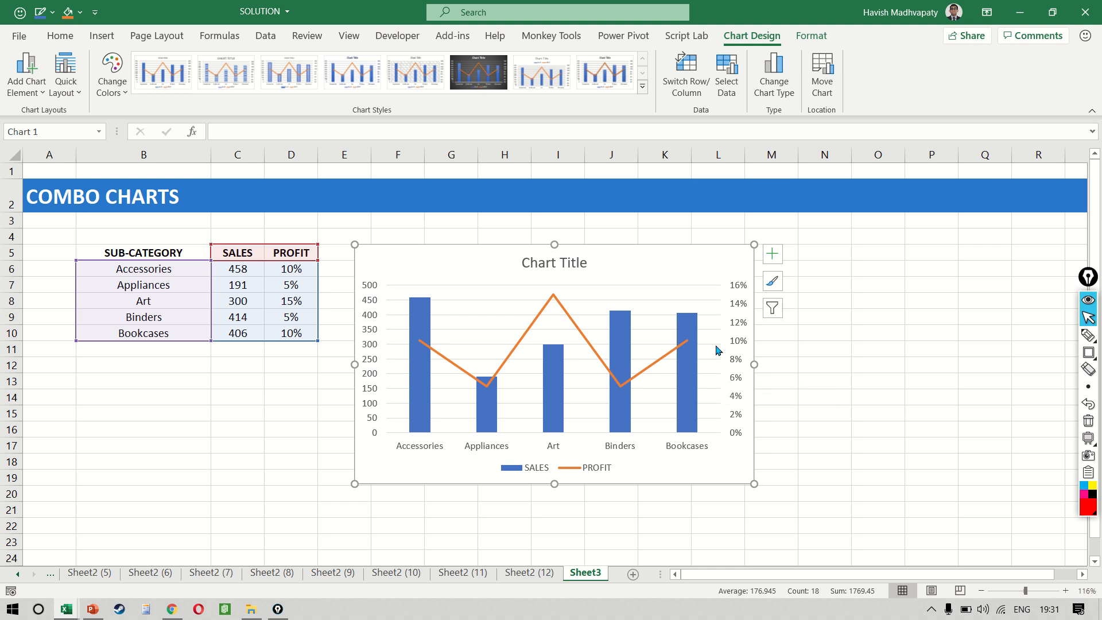
pyautogui.moveTo(572, 363)
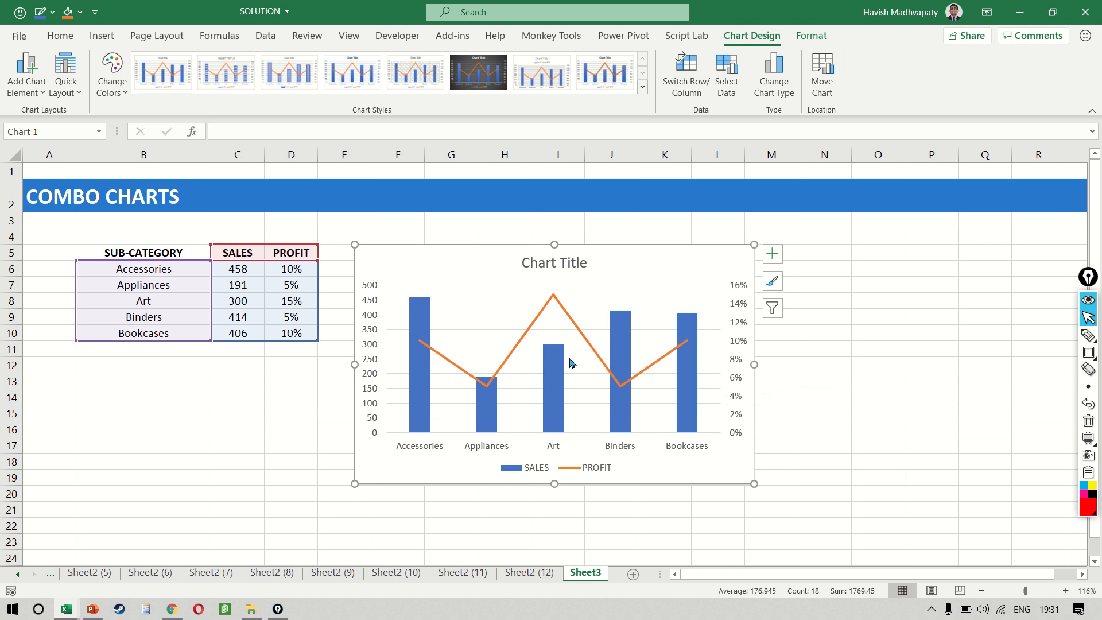
pyautogui.moveTo(728, 393)
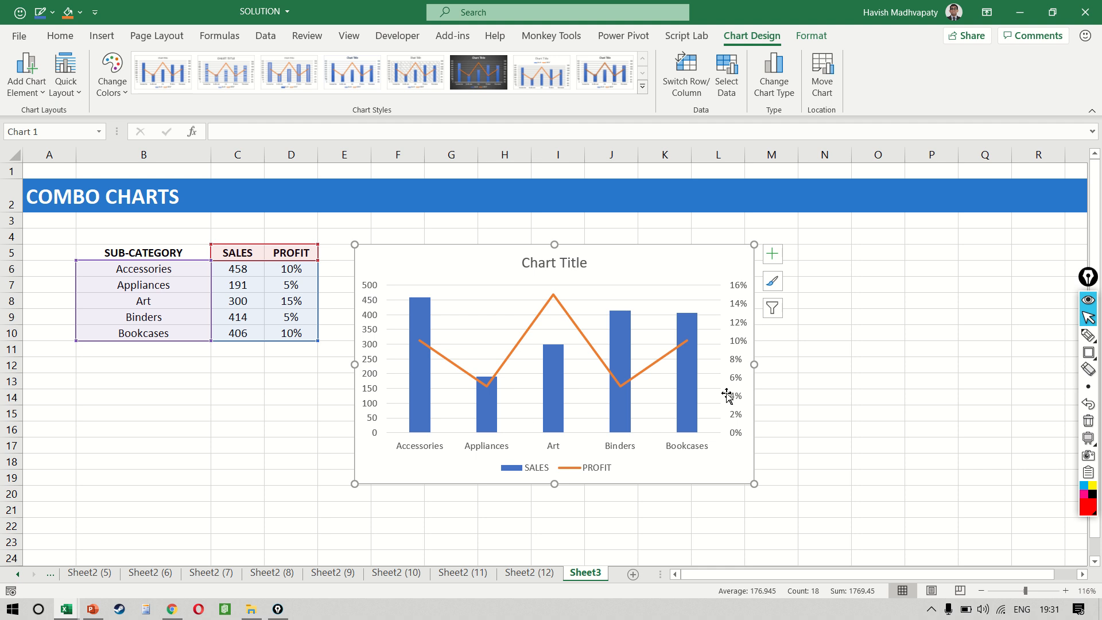
pyautogui.moveTo(572, 355)
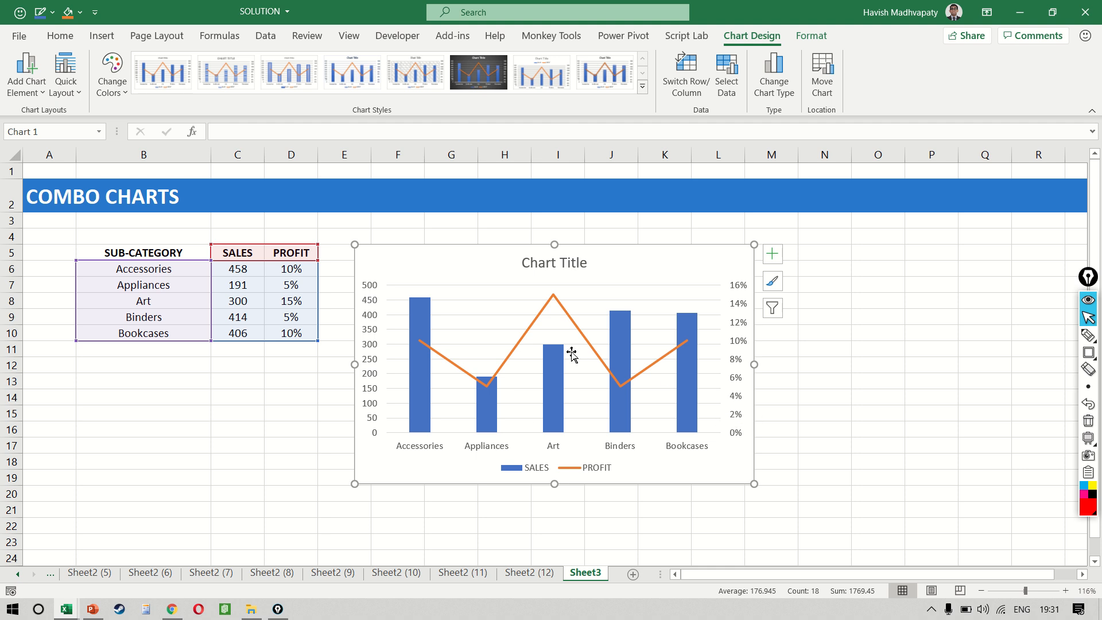
pyautogui.moveTo(537, 253)
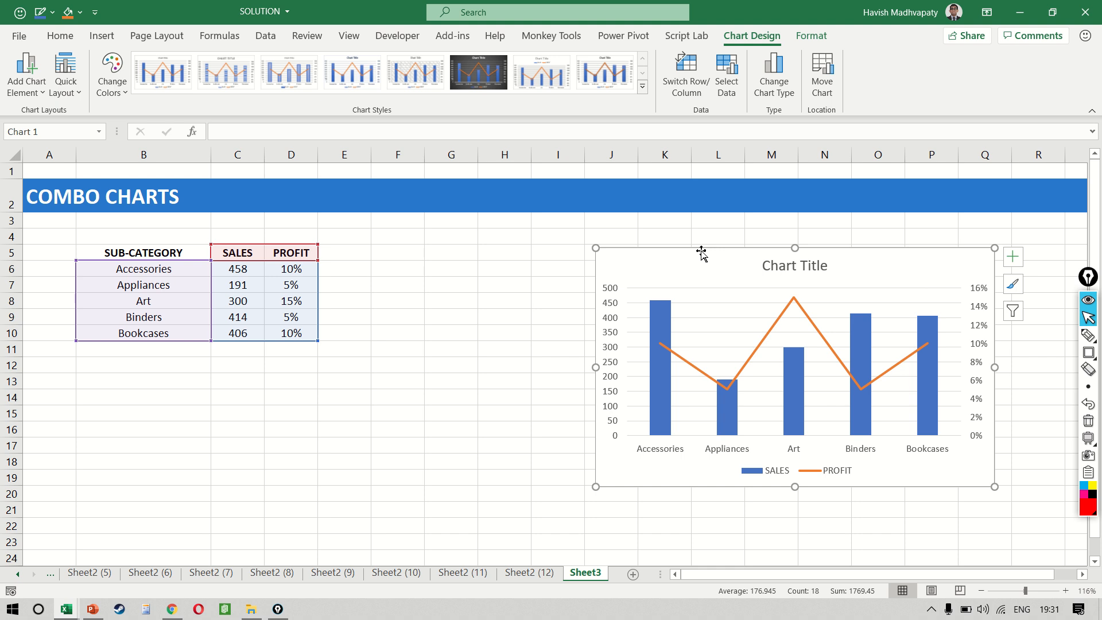
pyautogui.moveTo(574, 245)
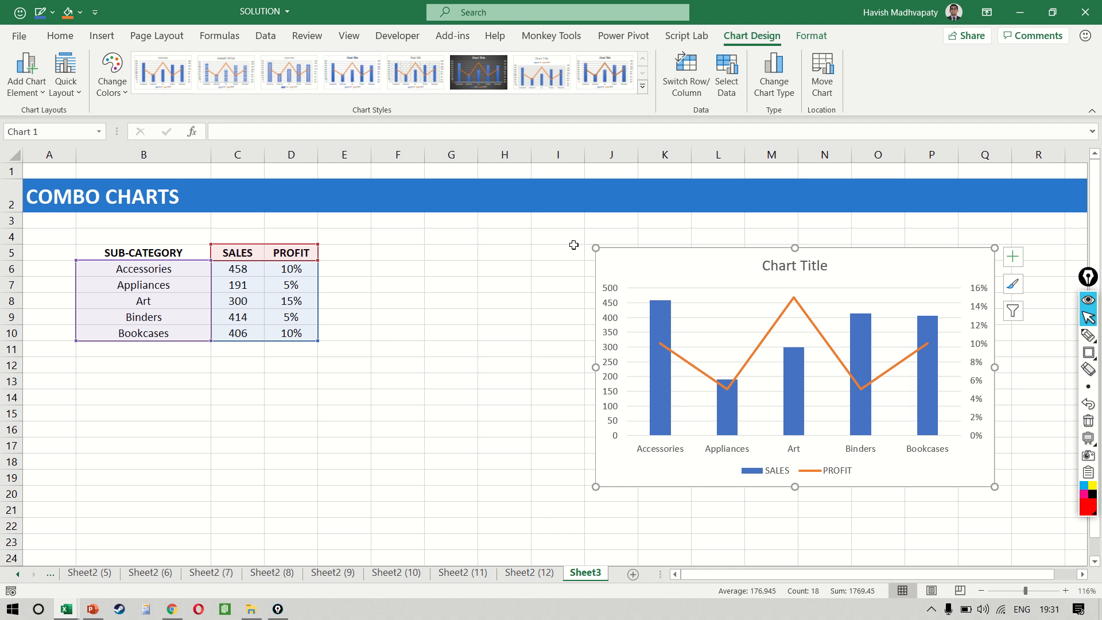
# Deselect the repositioned SALES and PROFIT combo chart
pyautogui.click(450, 253)
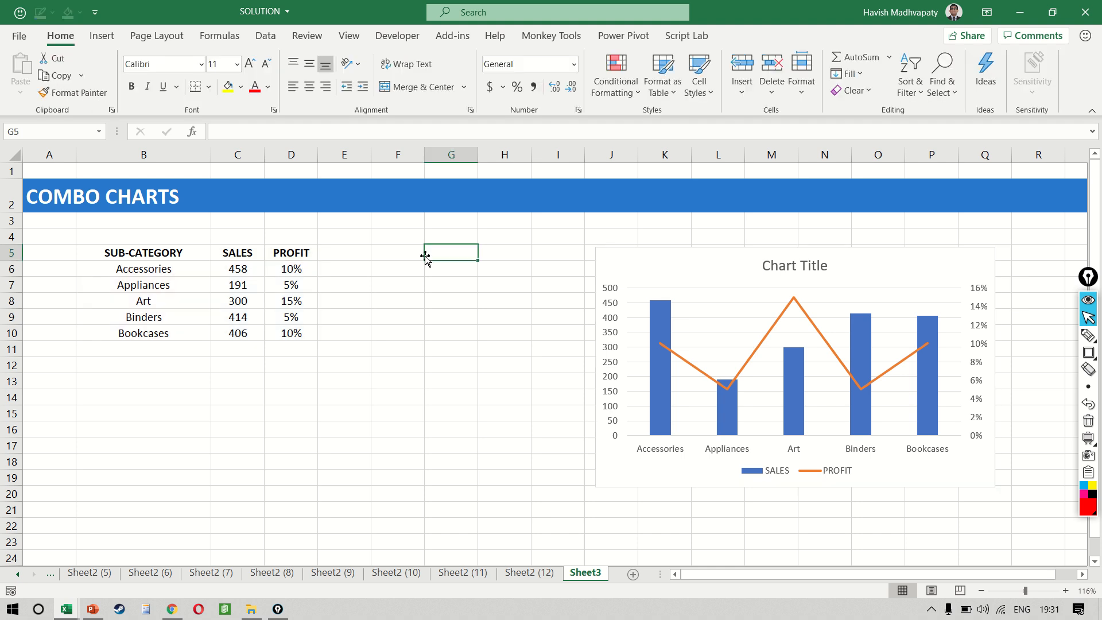
# Copy the sub-category and SALES columns and start filling SALES Q2 with RANDBETWEEN(100,...)
pyautogui.click(238, 268)
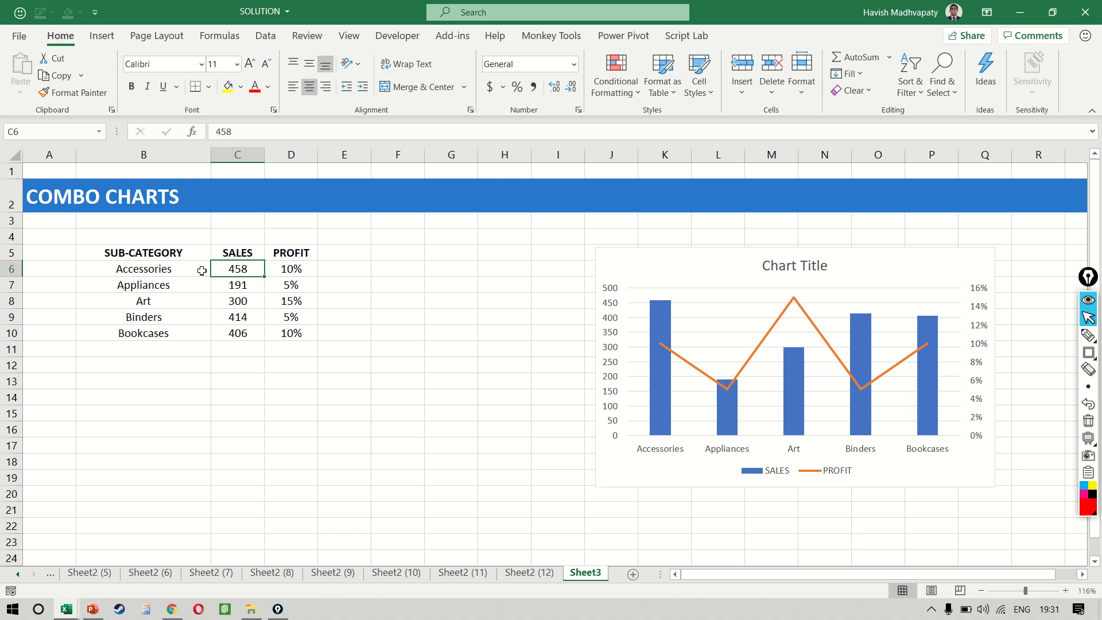
pyautogui.moveTo(143, 253); pyautogui.dragTo(237, 333)
pyautogui.write('SALES Q1')
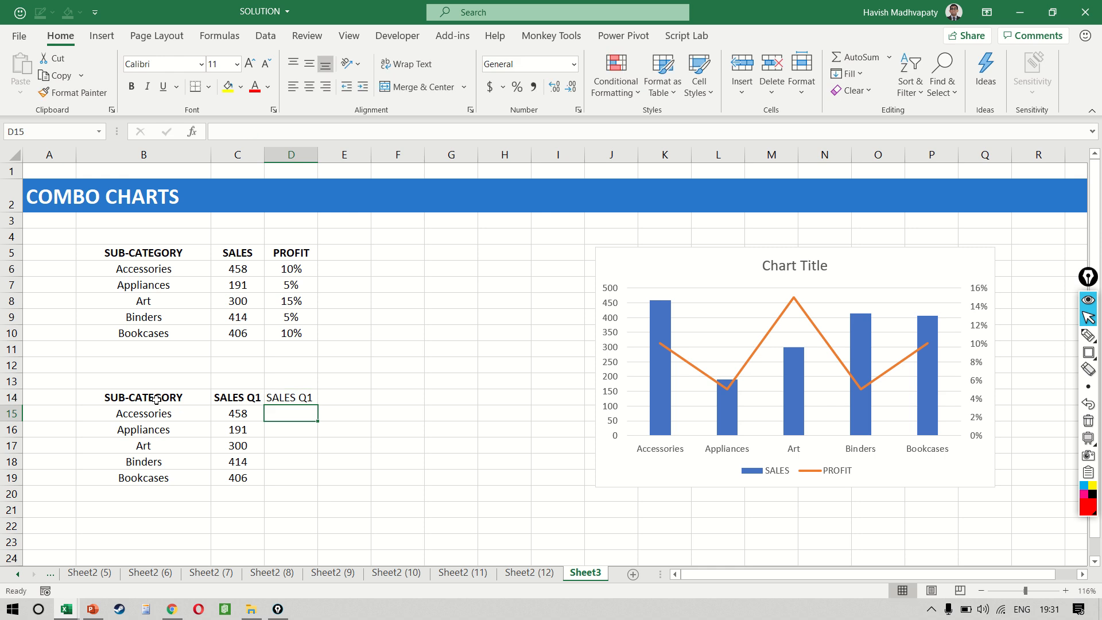
pyautogui.write('=RN')
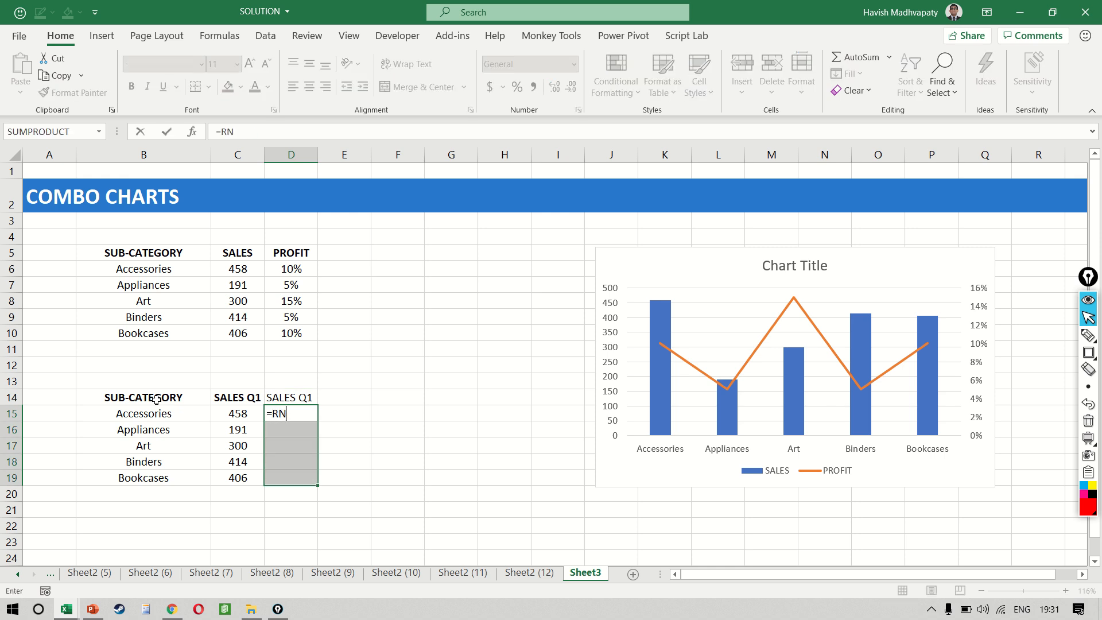
pyautogui.write('ANDBETWEEN(100,')
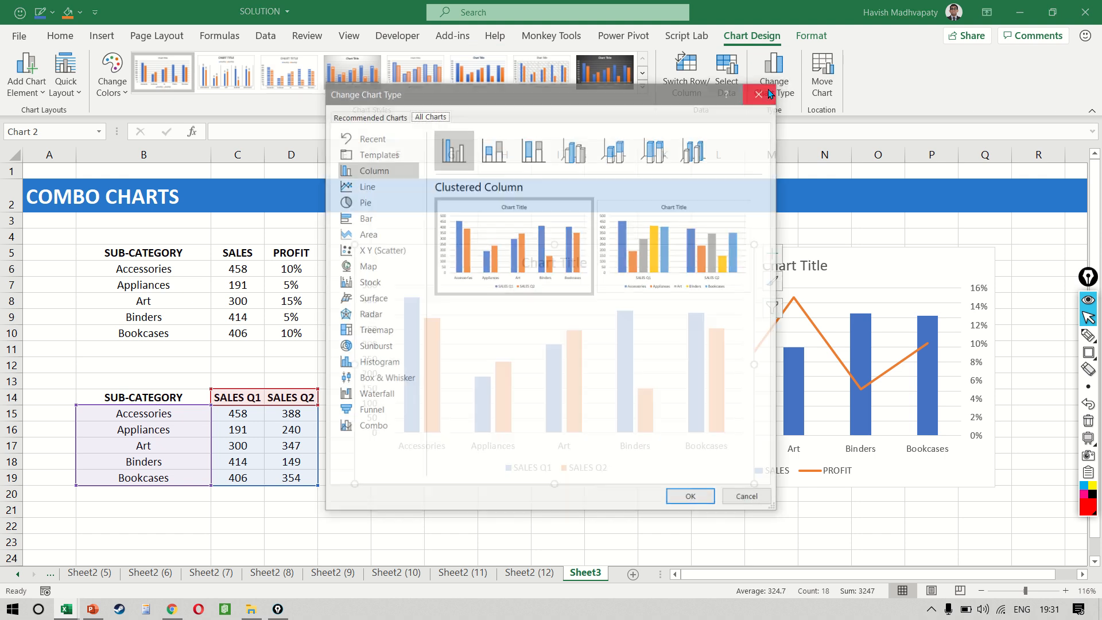
# Try Combo with SALES Q2 on a secondary axis, then cancel without applying
pyautogui.click(374, 426)
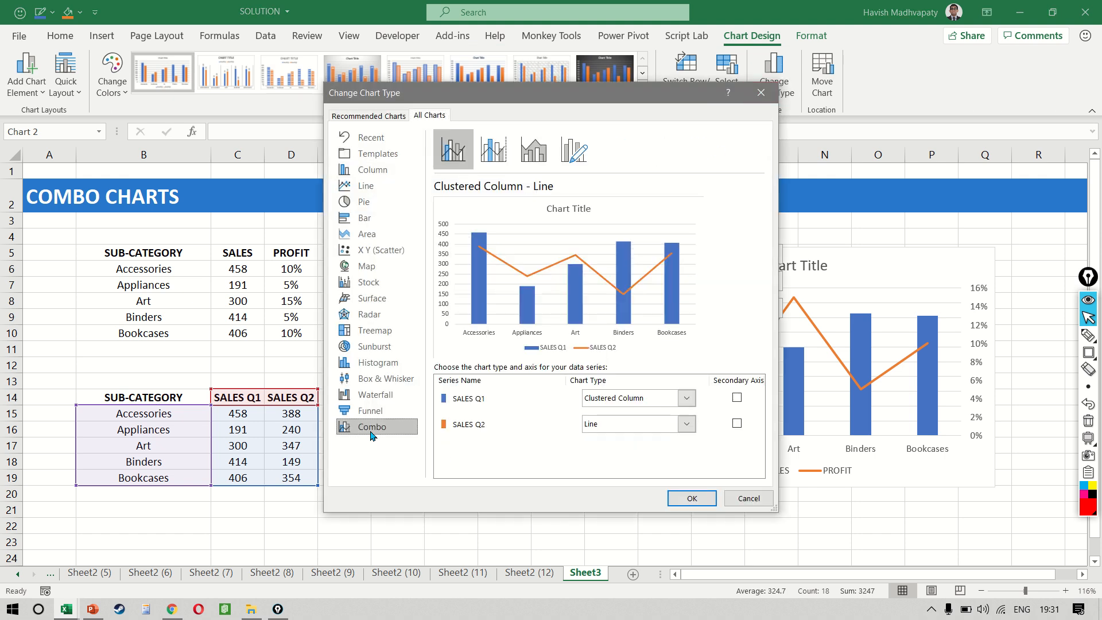
pyautogui.moveTo(516, 412)
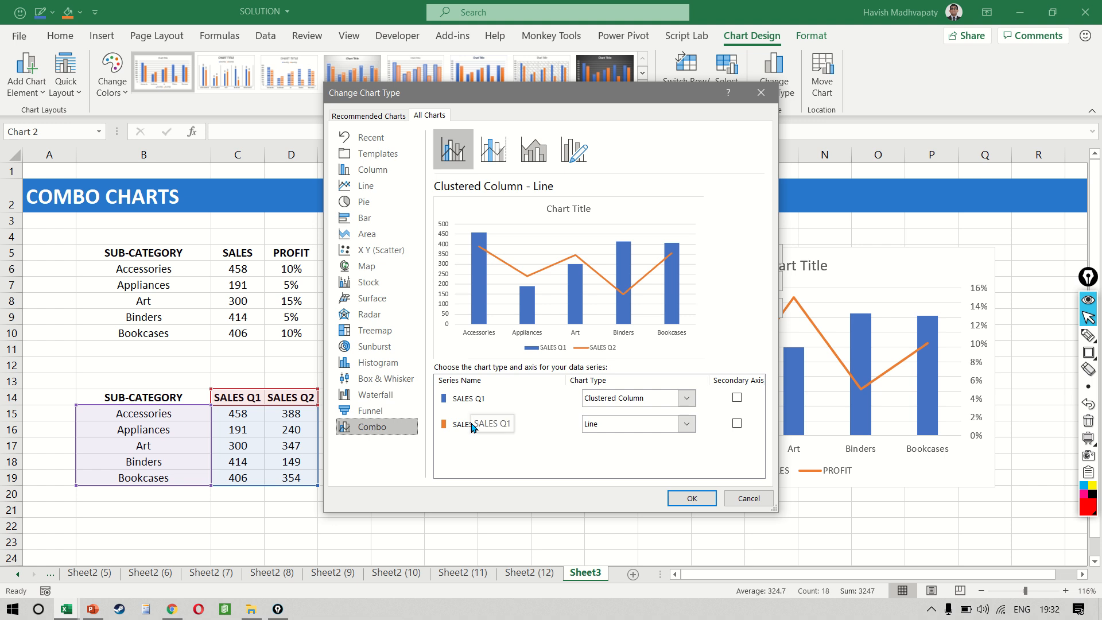
pyautogui.click(686, 398)
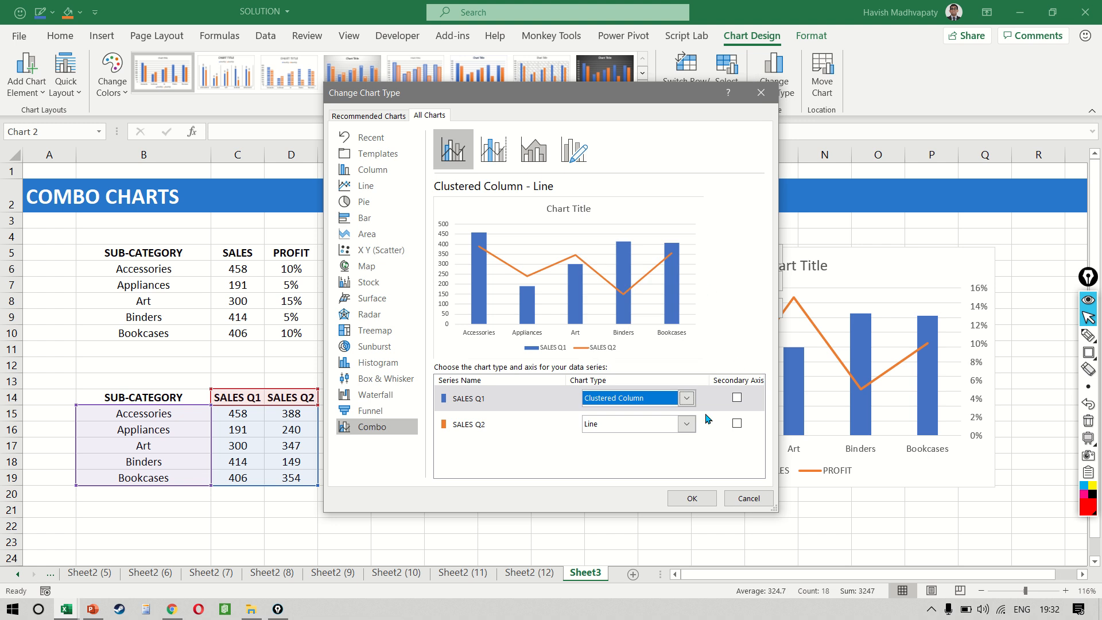
pyautogui.click(686, 424)
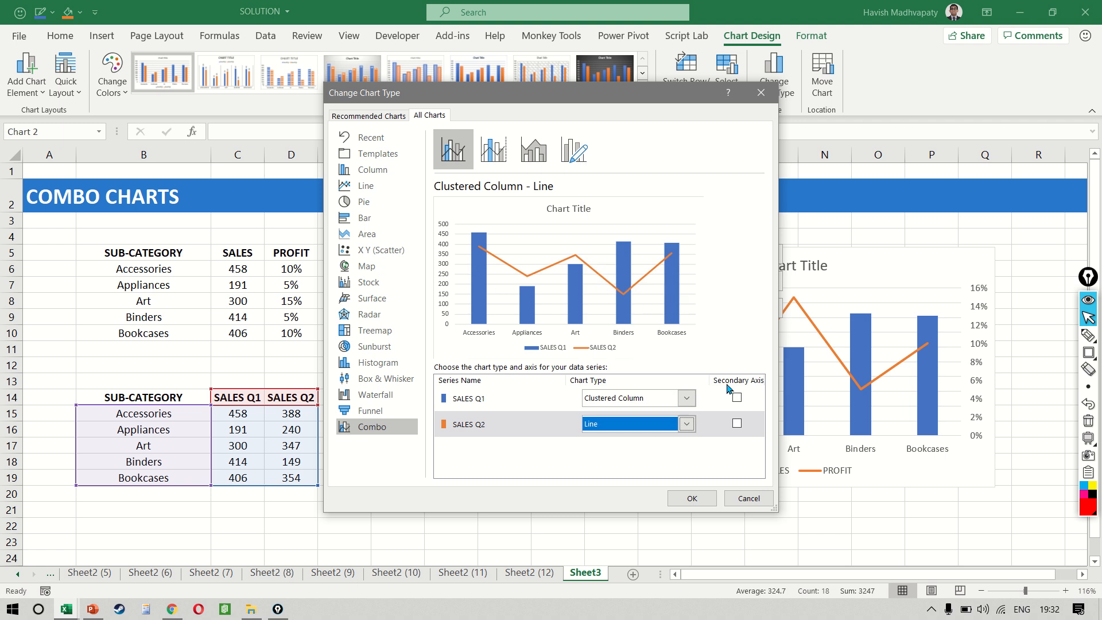
pyautogui.click(737, 423)
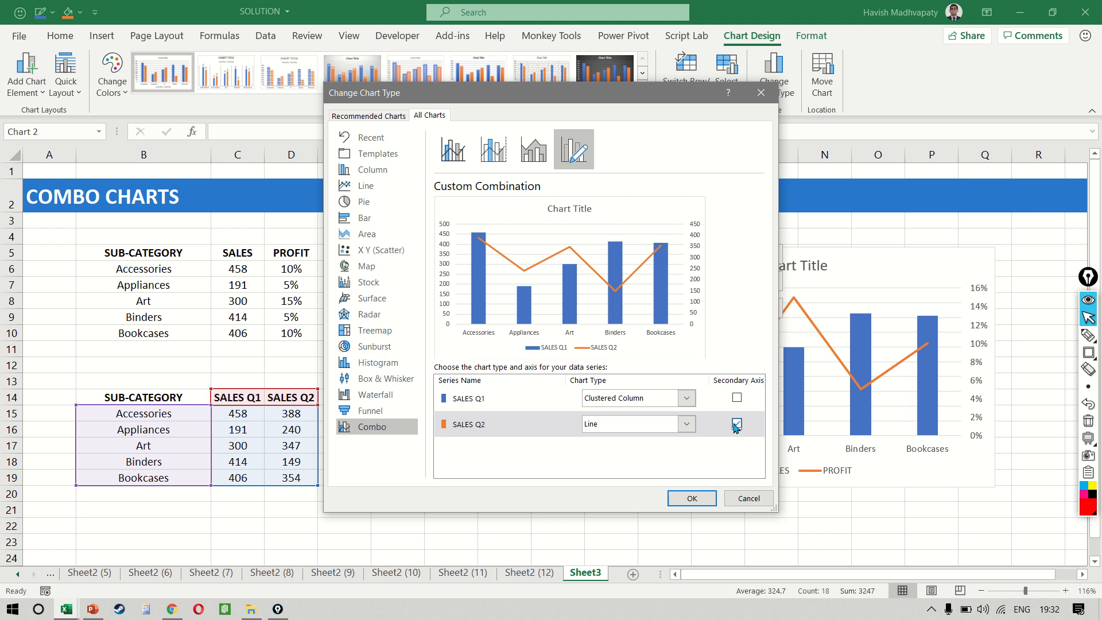
pyautogui.click(736, 425)
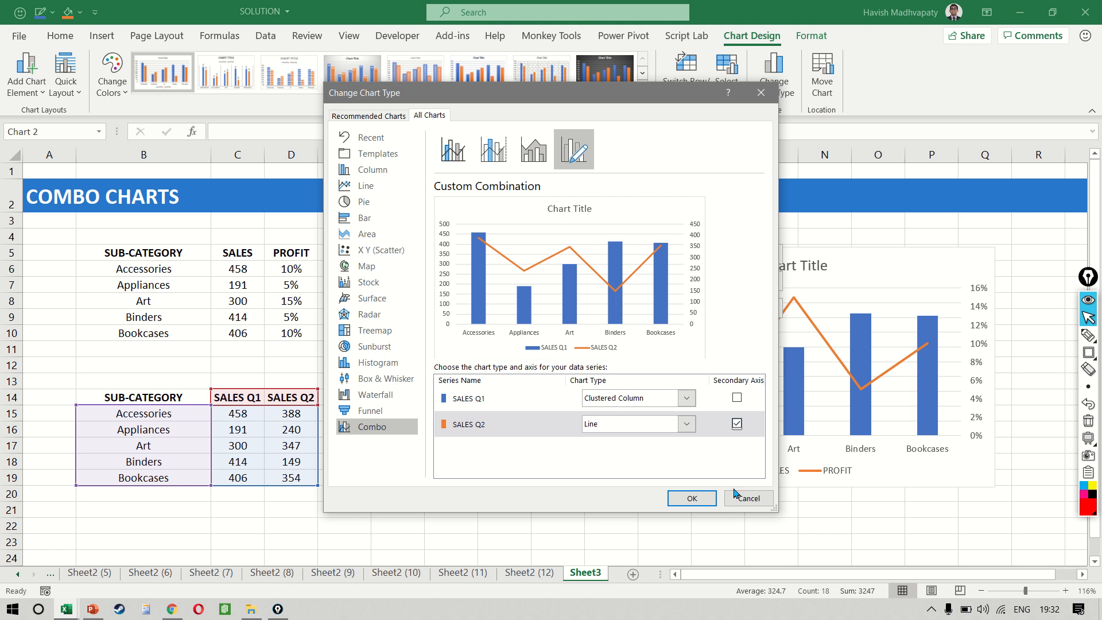
pyautogui.click(689, 498)
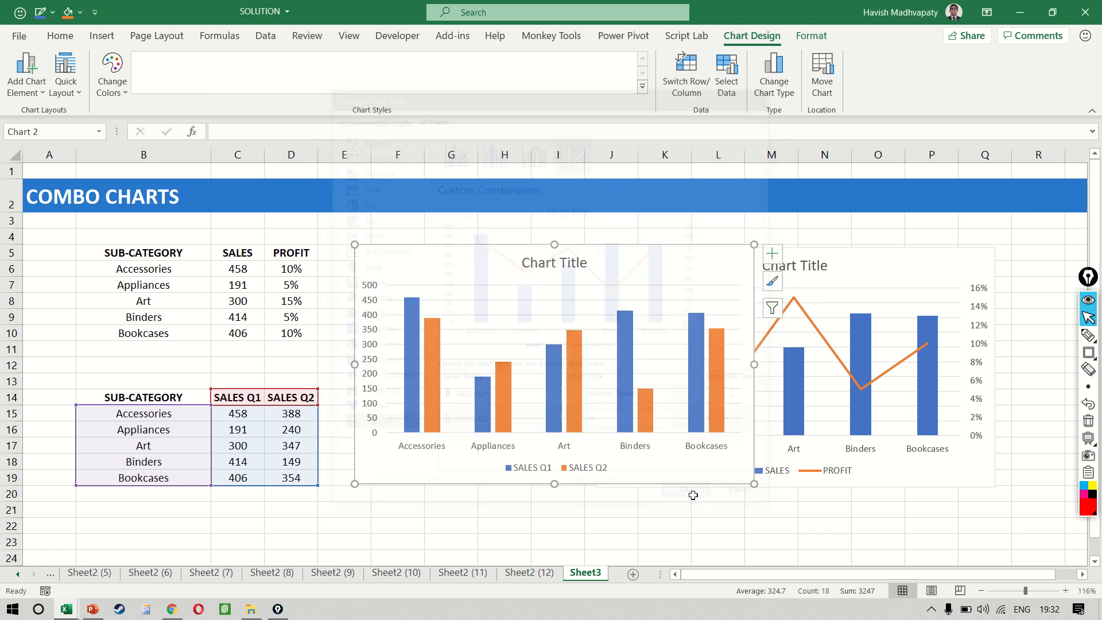
# Confirm the combo chart with SALES Q1 columns and SALES Q2 as a line
pyautogui.click(688, 490)
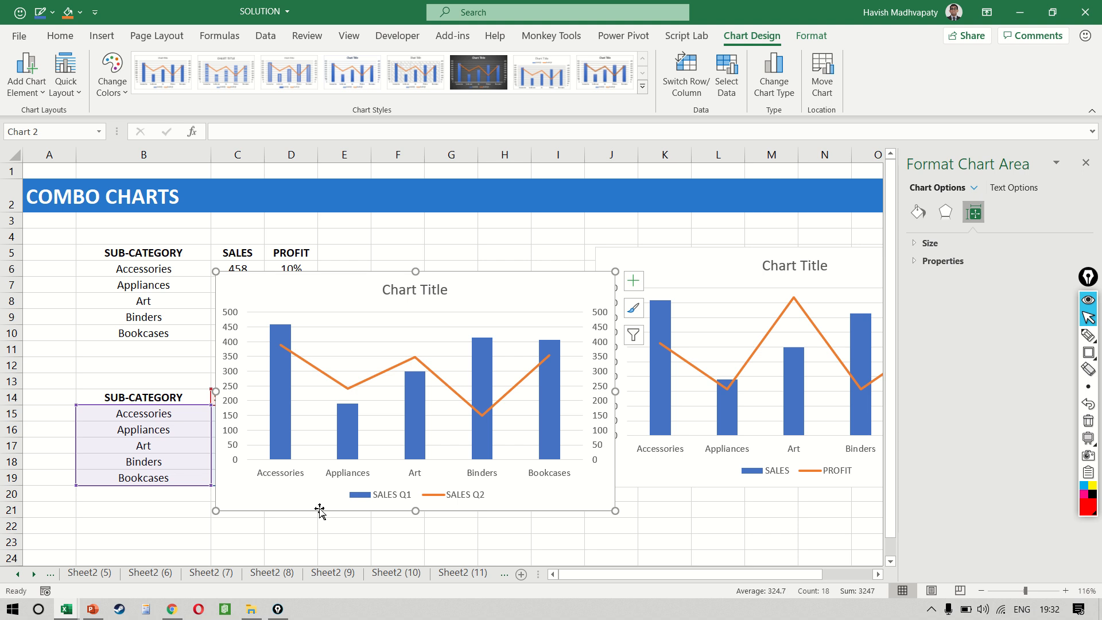
pyautogui.moveTo(293, 358)
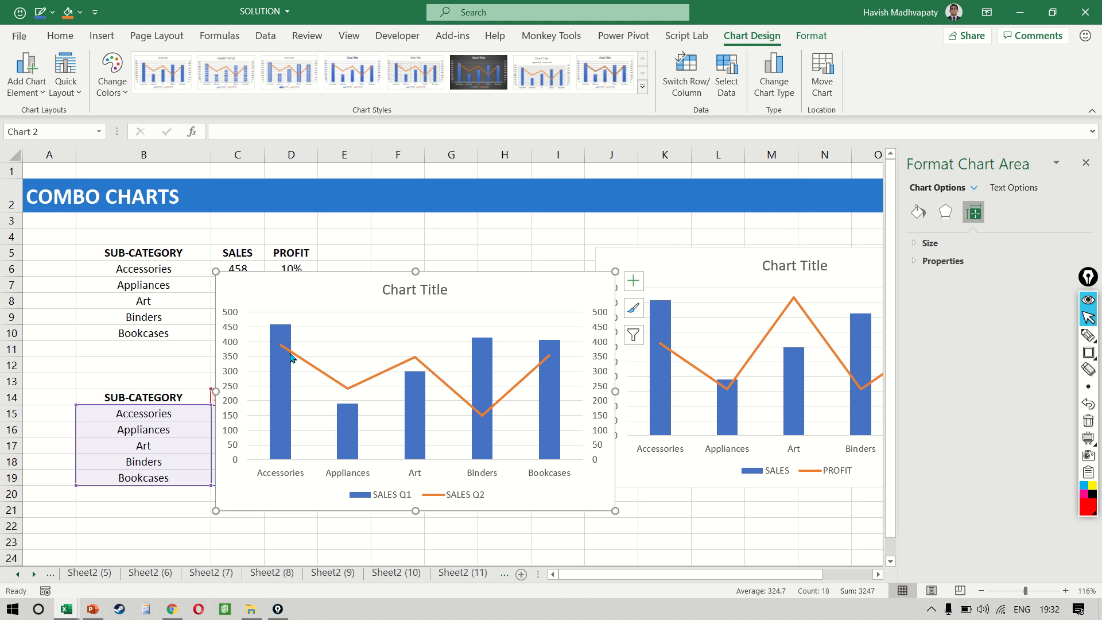
pyautogui.moveTo(273, 355)
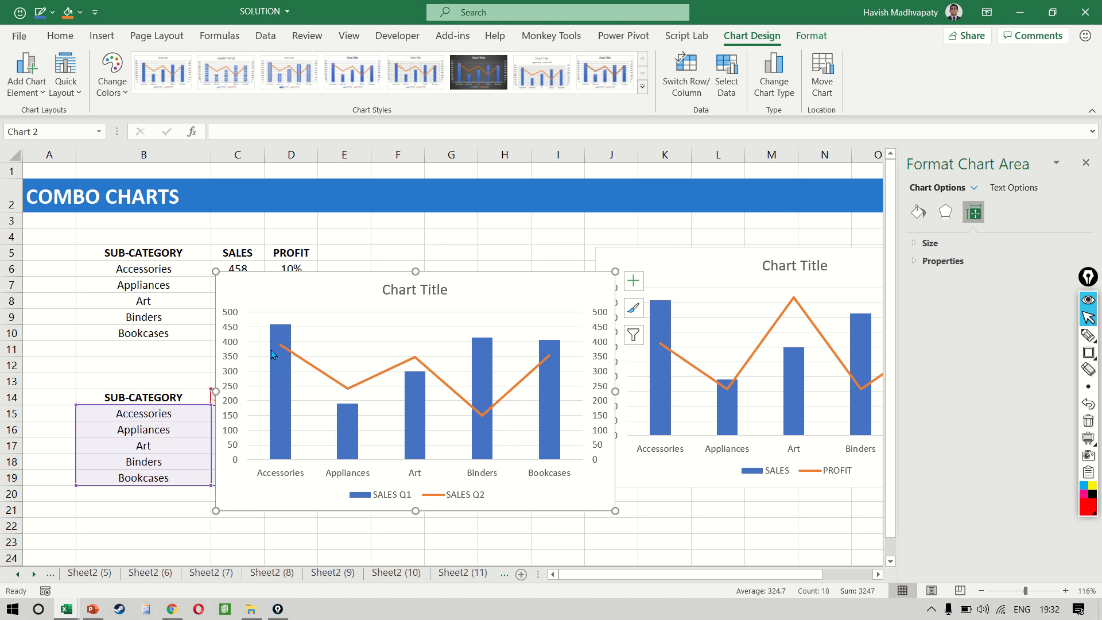
pyautogui.moveTo(356, 392)
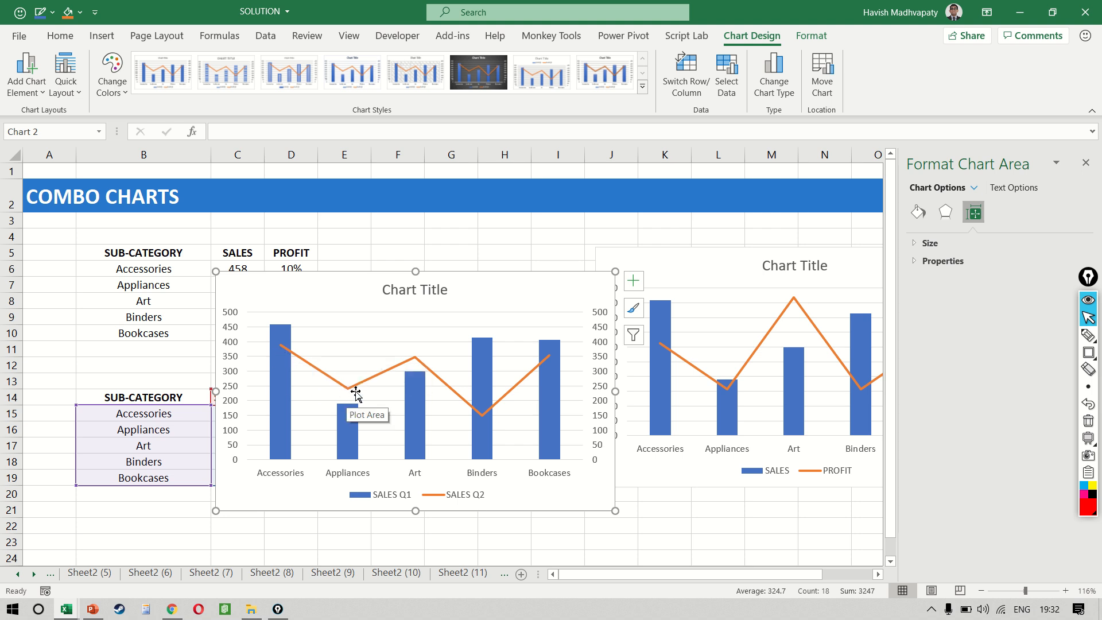
pyautogui.moveTo(553, 366)
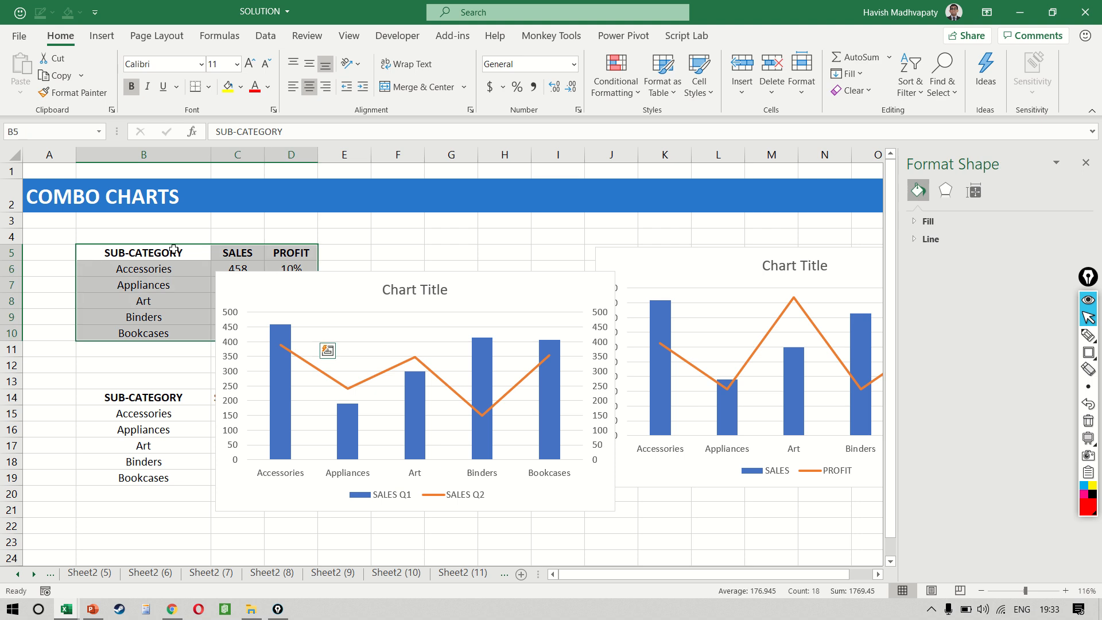
# Filter the lower table and sort SALES Q1 largest to smallest so the chart follows
pyautogui.click(265, 35)
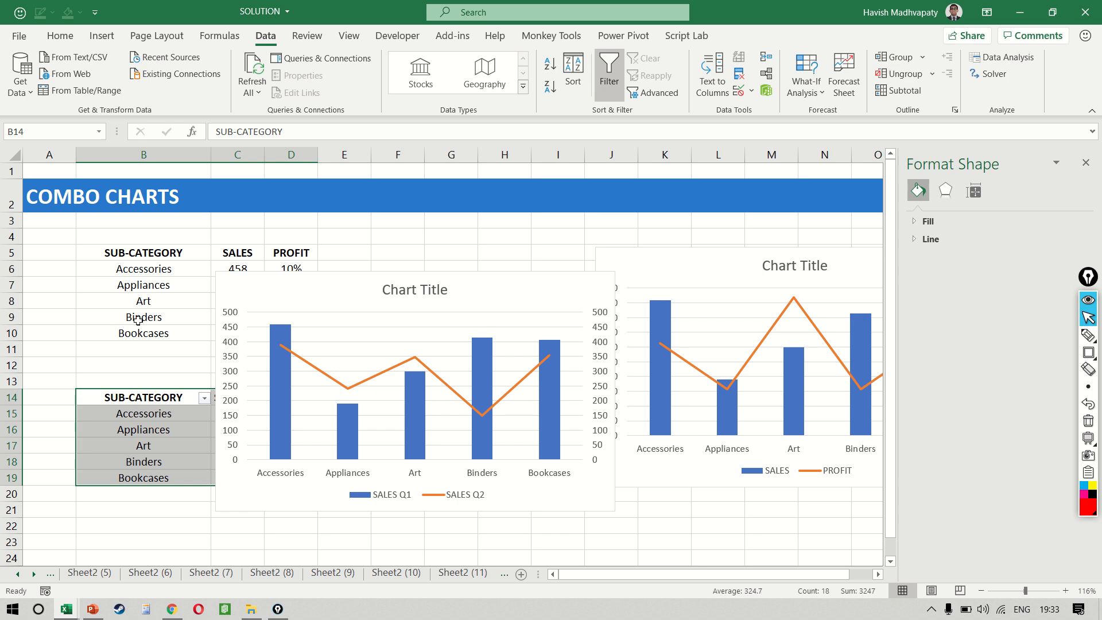
pyautogui.click(414, 289)
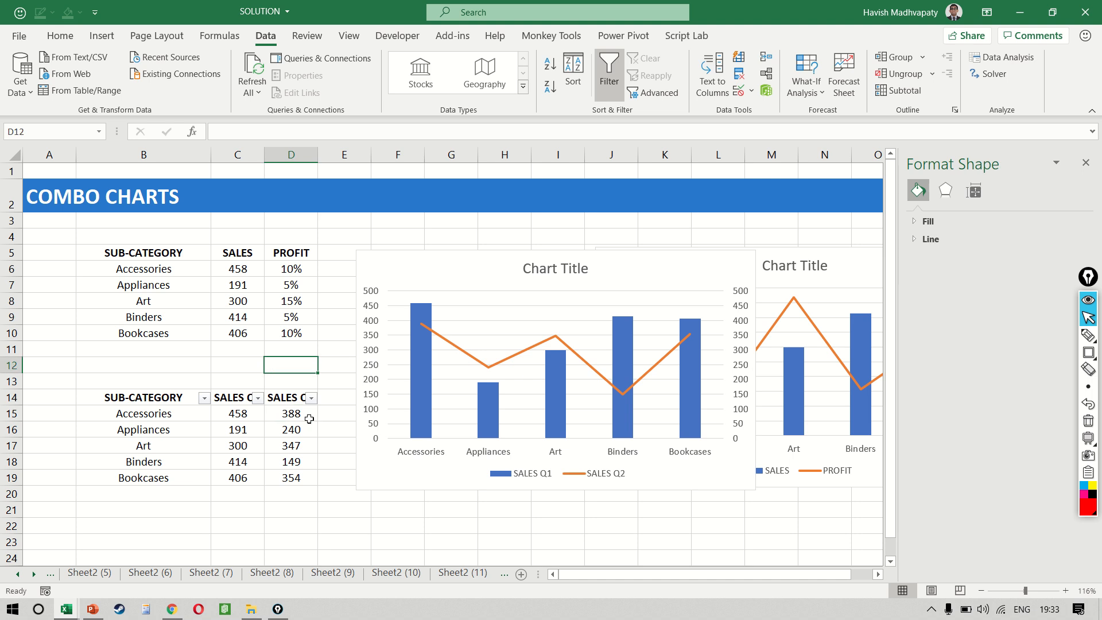
pyautogui.click(257, 398)
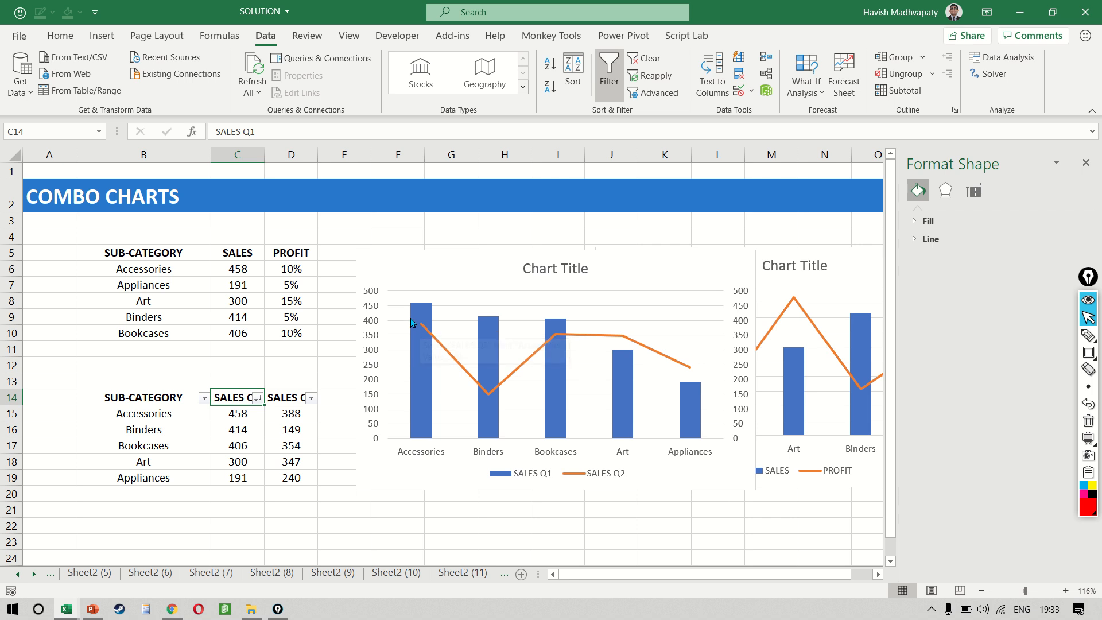
pyautogui.moveTo(423, 313)
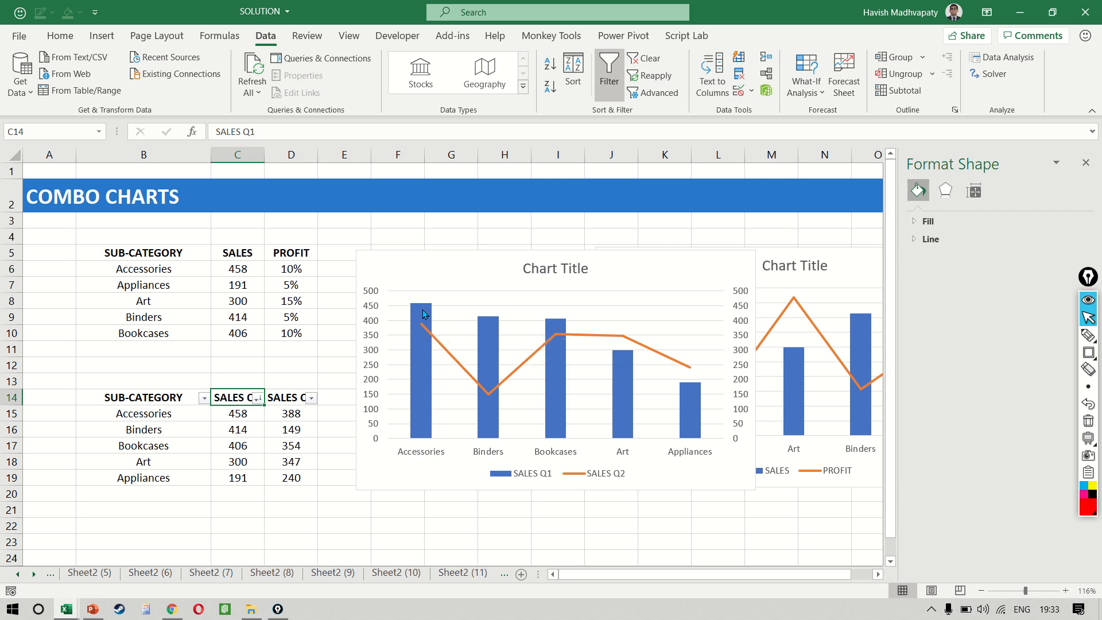
pyautogui.moveTo(568, 340)
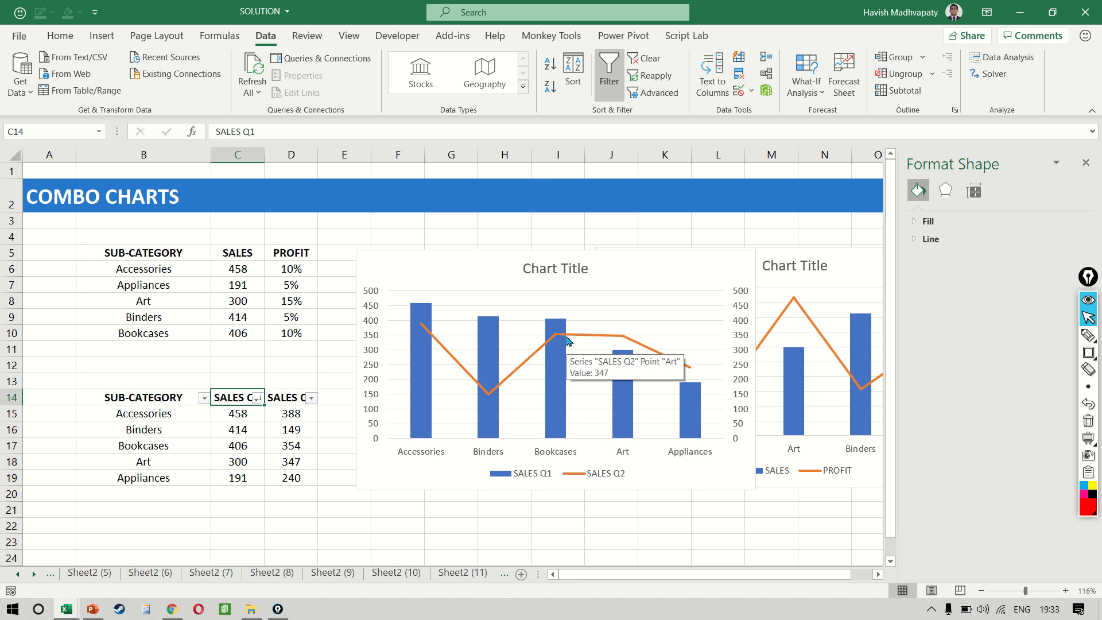
pyautogui.moveTo(759, 488)
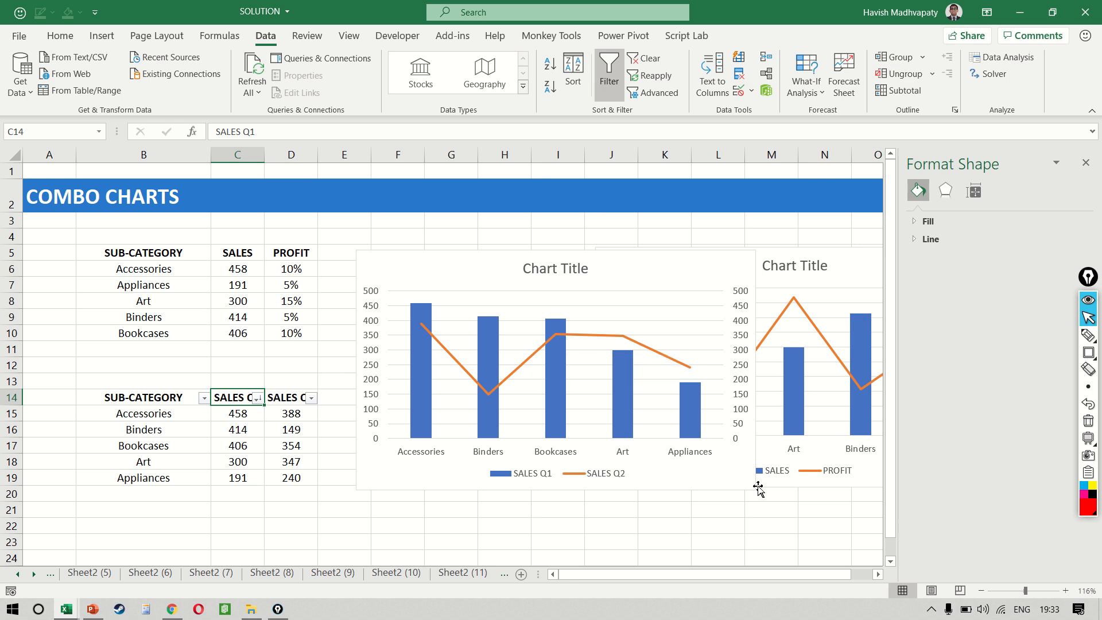
pyautogui.moveTo(497, 418)
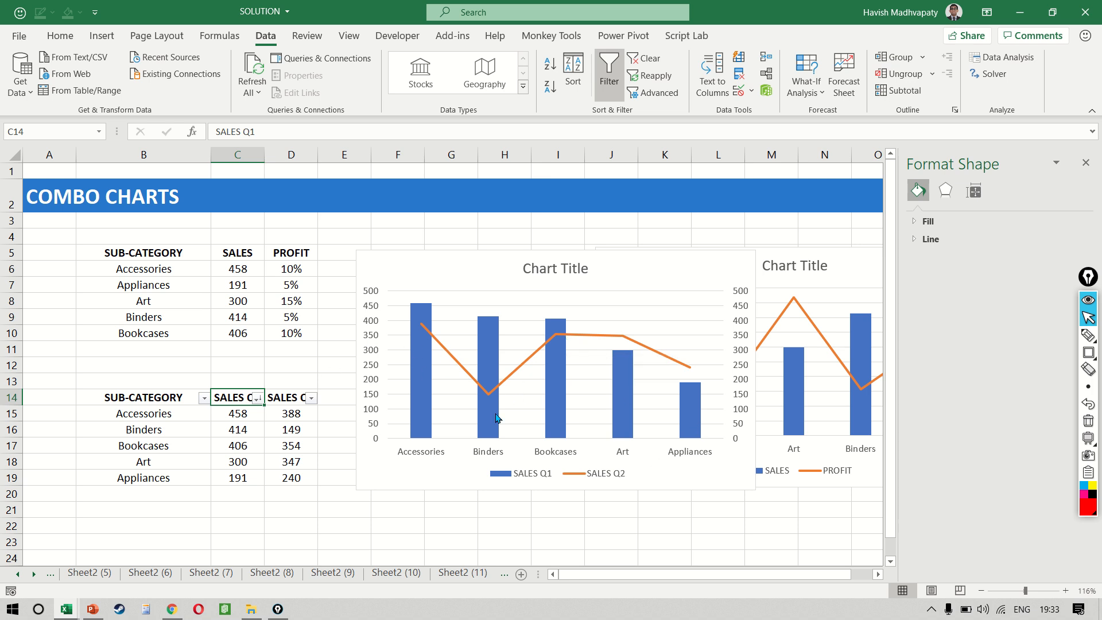
pyautogui.moveTo(684, 355)
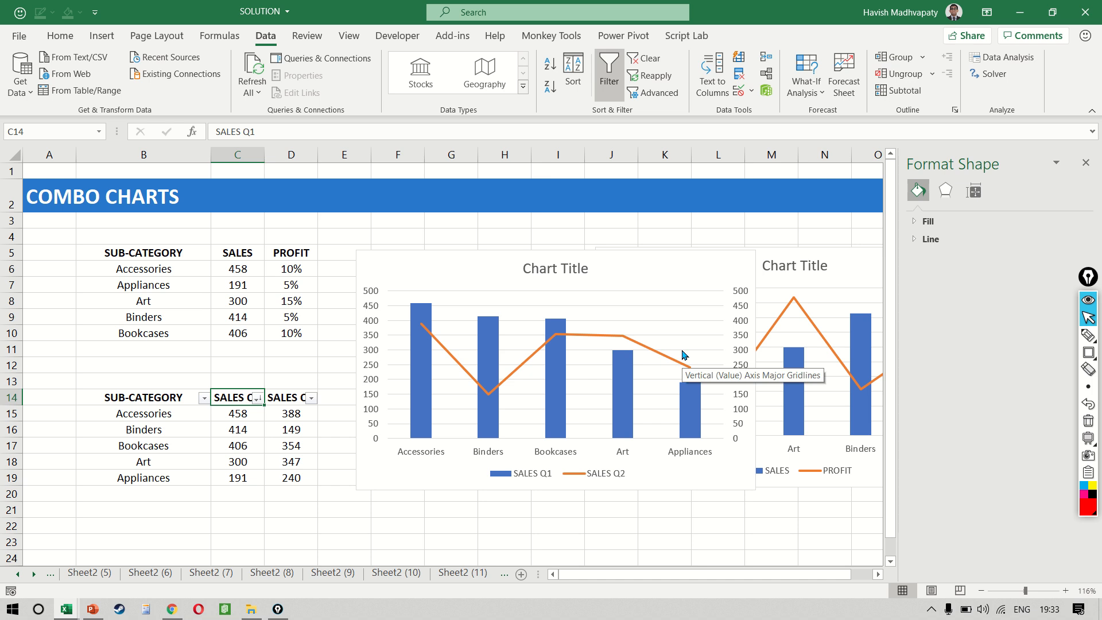
pyautogui.moveTo(684, 346)
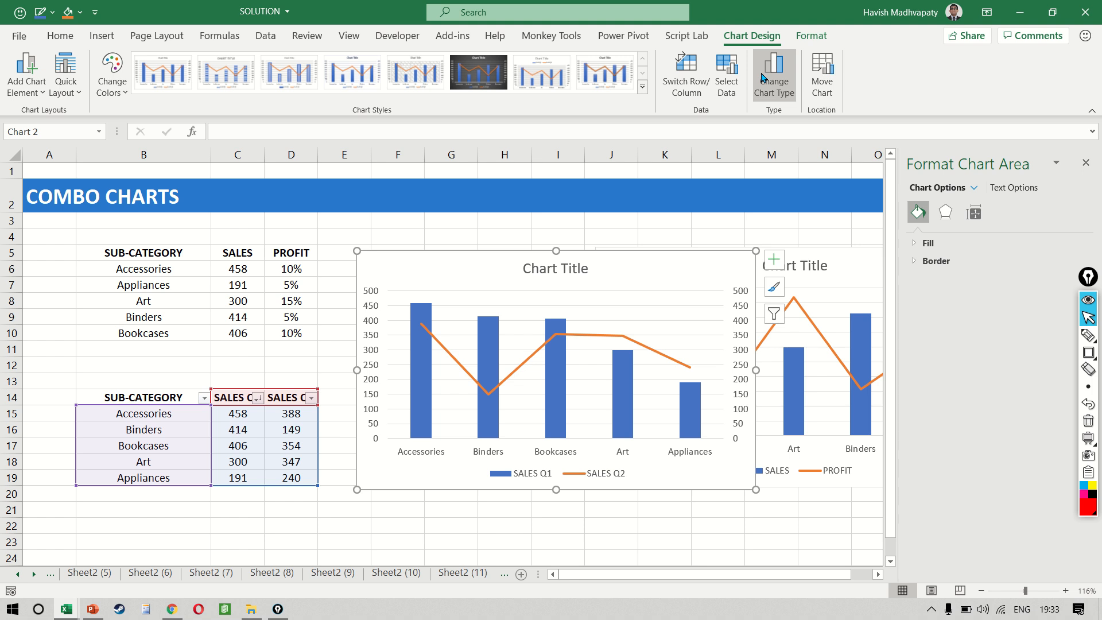
# Change SALES Q2 to clustered columns on the secondary axis in the Combo settings and confirm
pyautogui.click(774, 73)
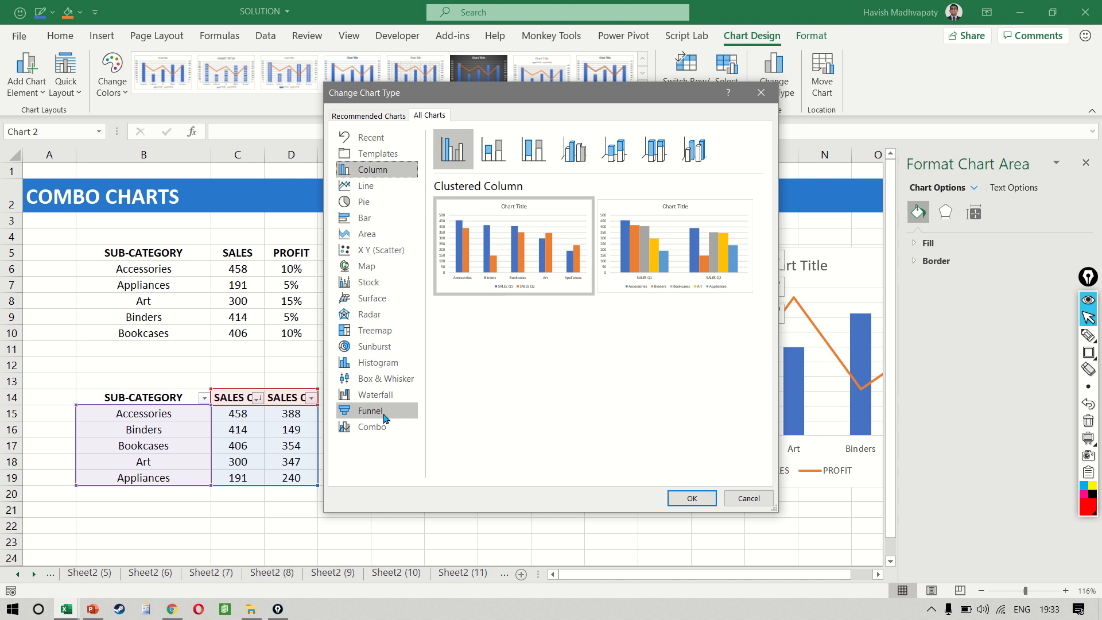
pyautogui.click(371, 427)
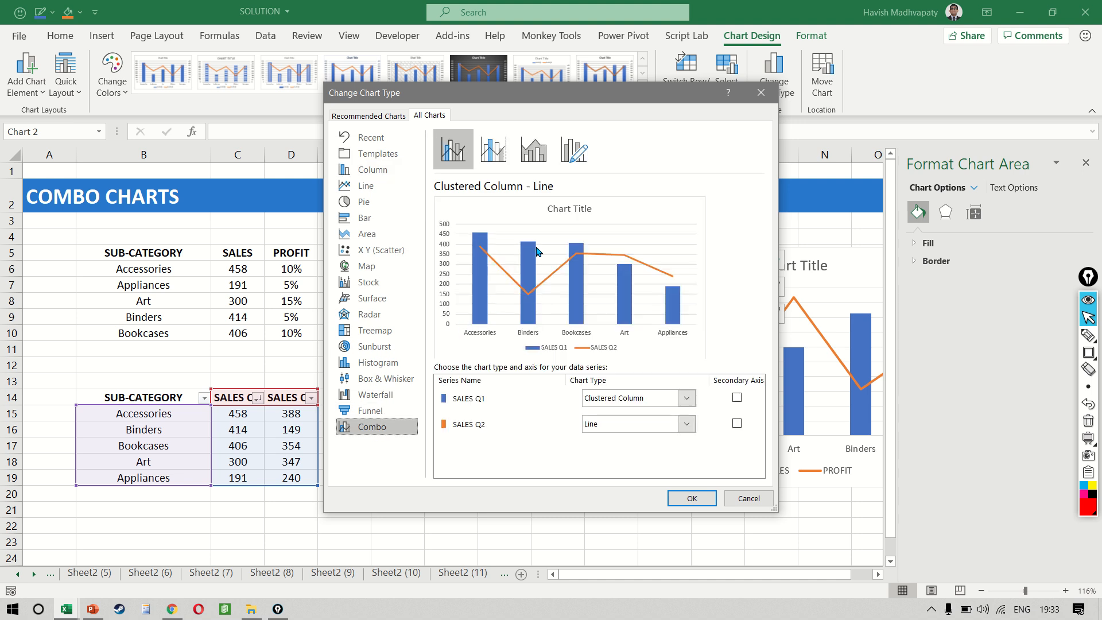
pyautogui.moveTo(577, 273)
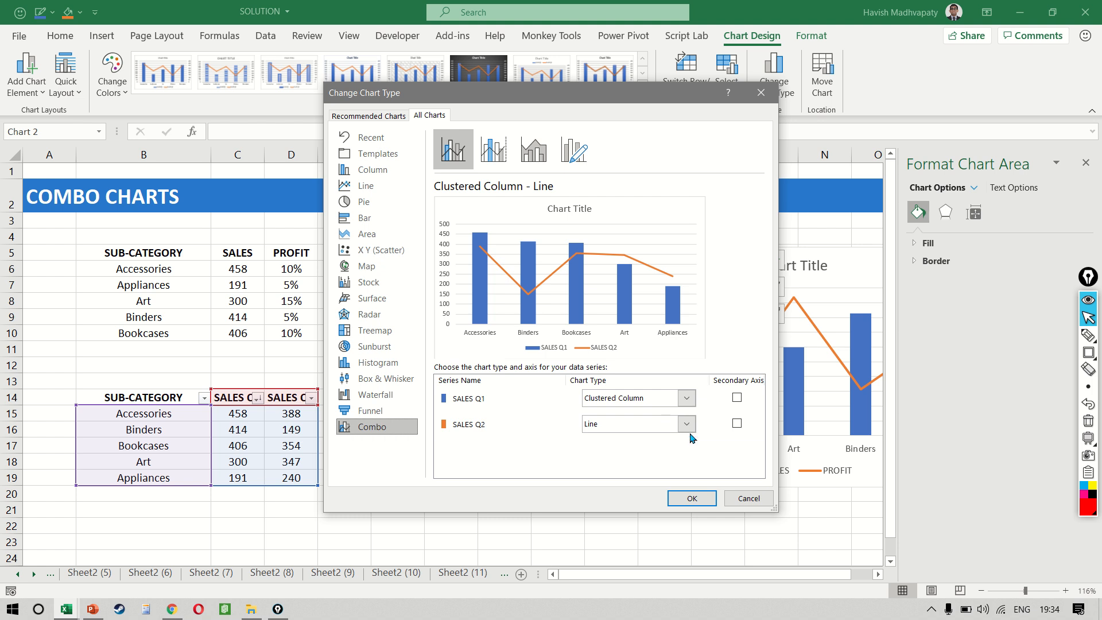
pyautogui.click(686, 423)
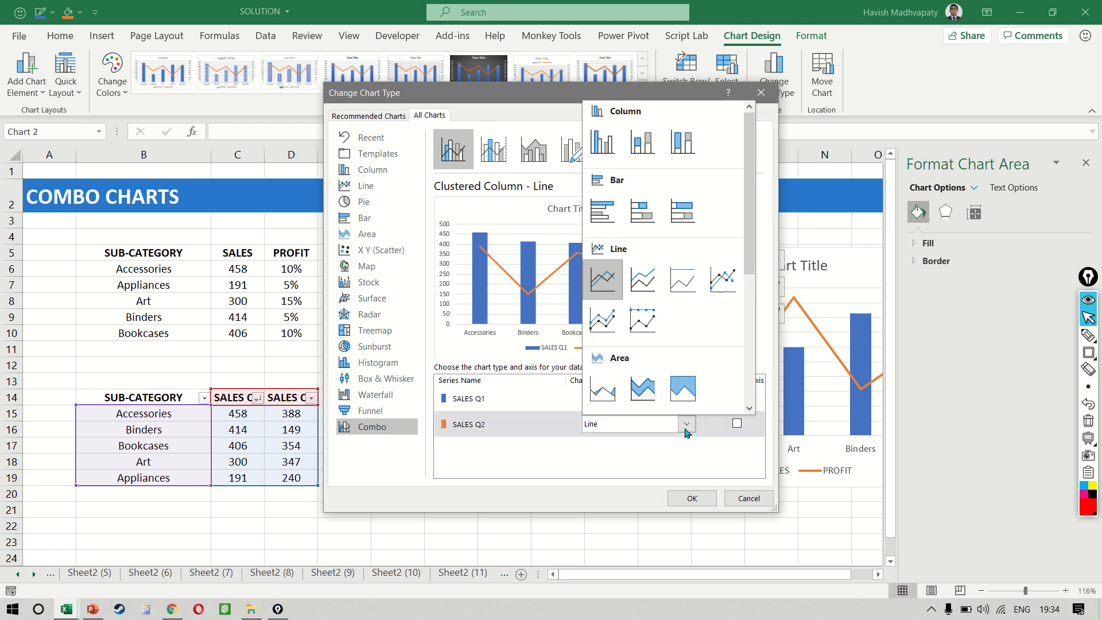
pyautogui.click(601, 145)
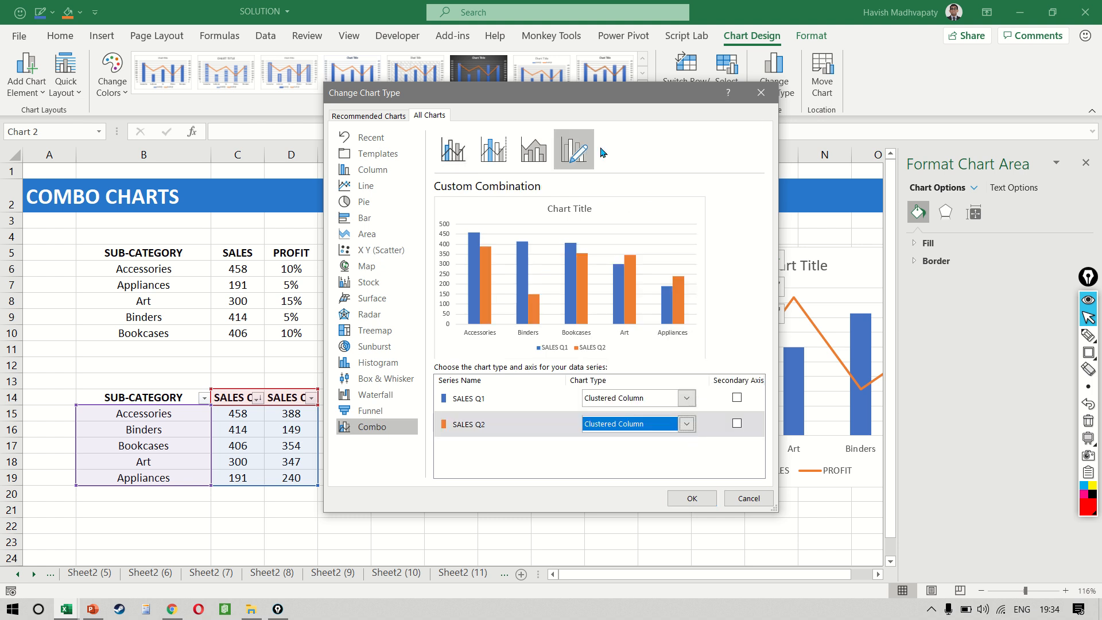
pyautogui.click(737, 424)
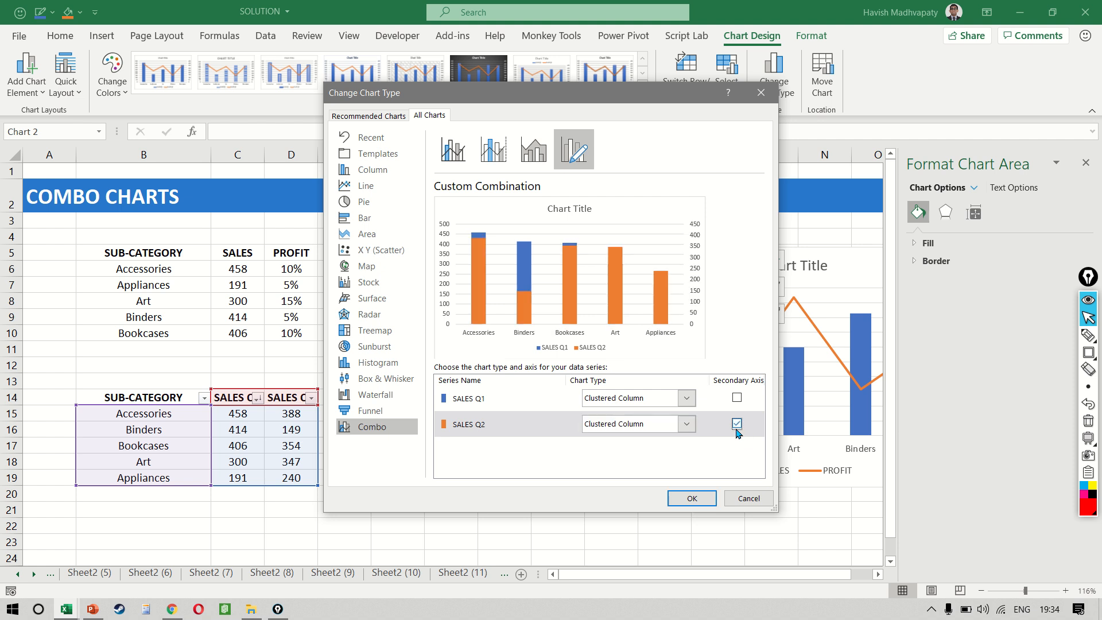
pyautogui.click(690, 497)
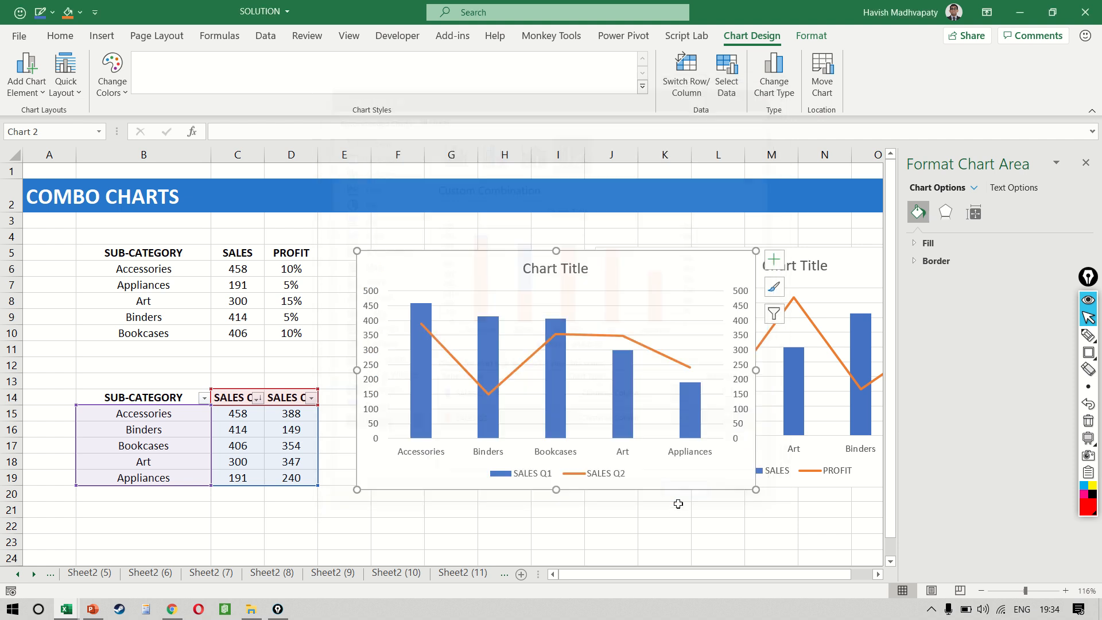
# Stretch the combo chart wider toward column E and select the SALES Q2 columns
pyautogui.click(477, 71)
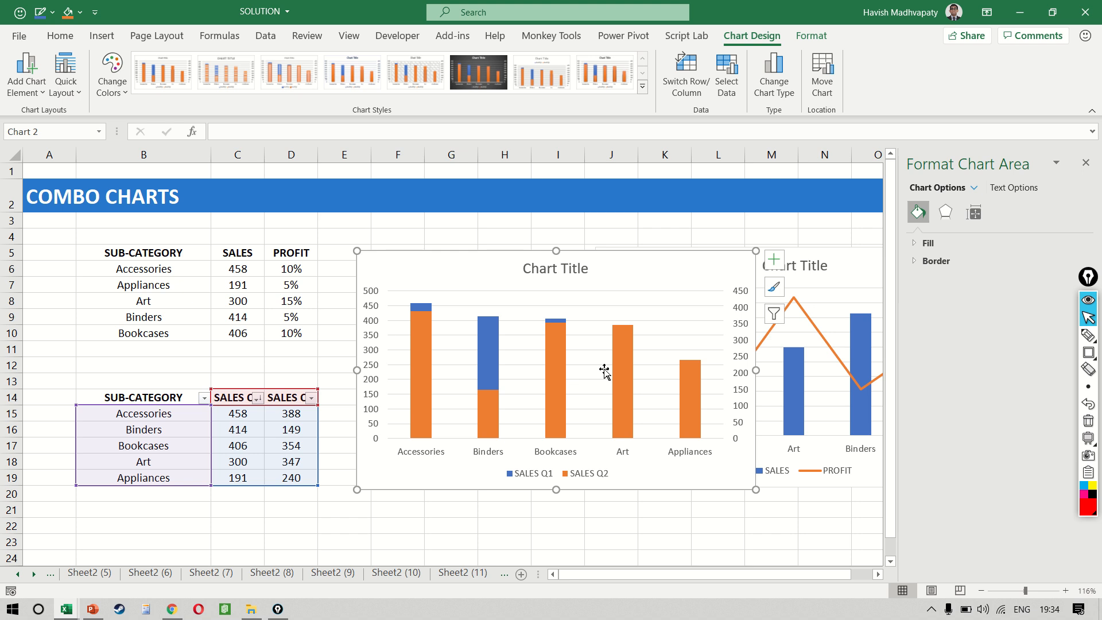
pyautogui.moveTo(413, 390)
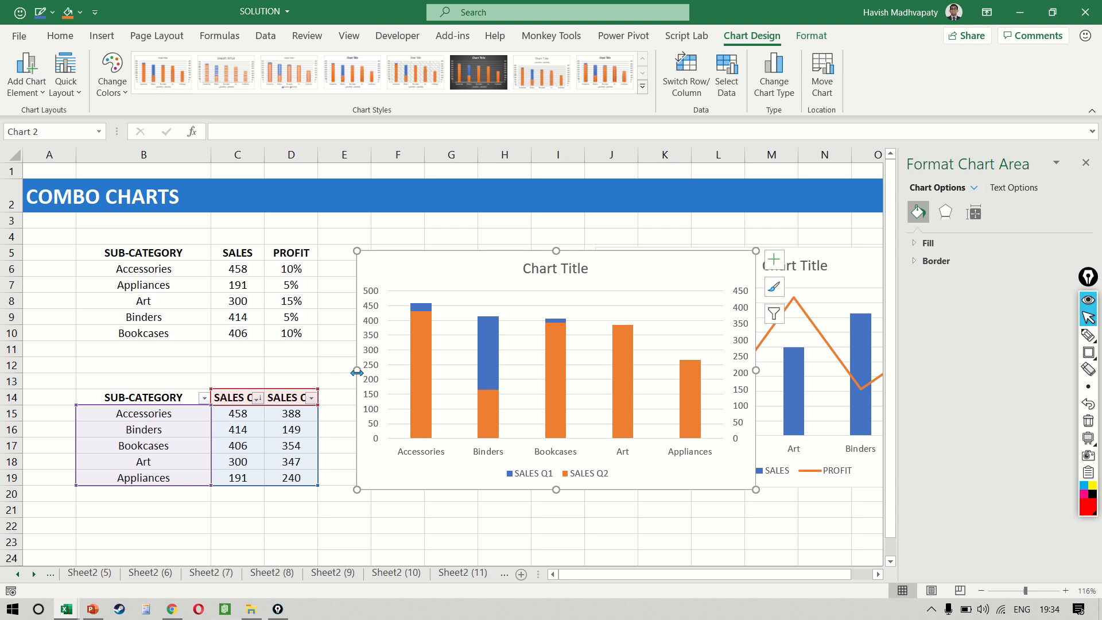
pyautogui.moveTo(357, 372); pyautogui.dragTo(291, 374)
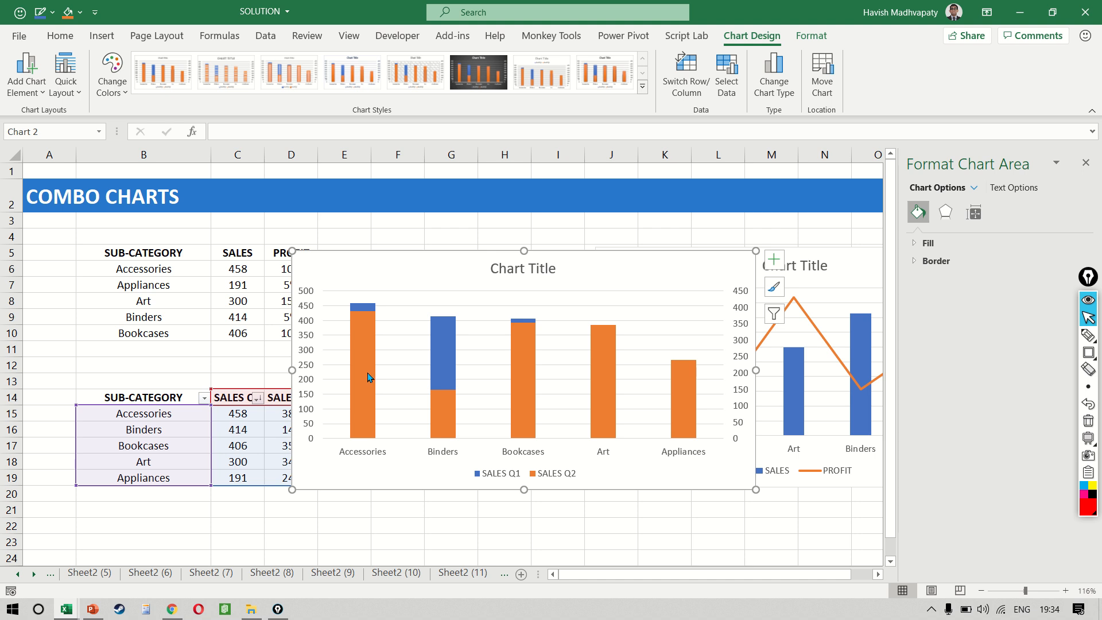
pyautogui.click(361, 368)
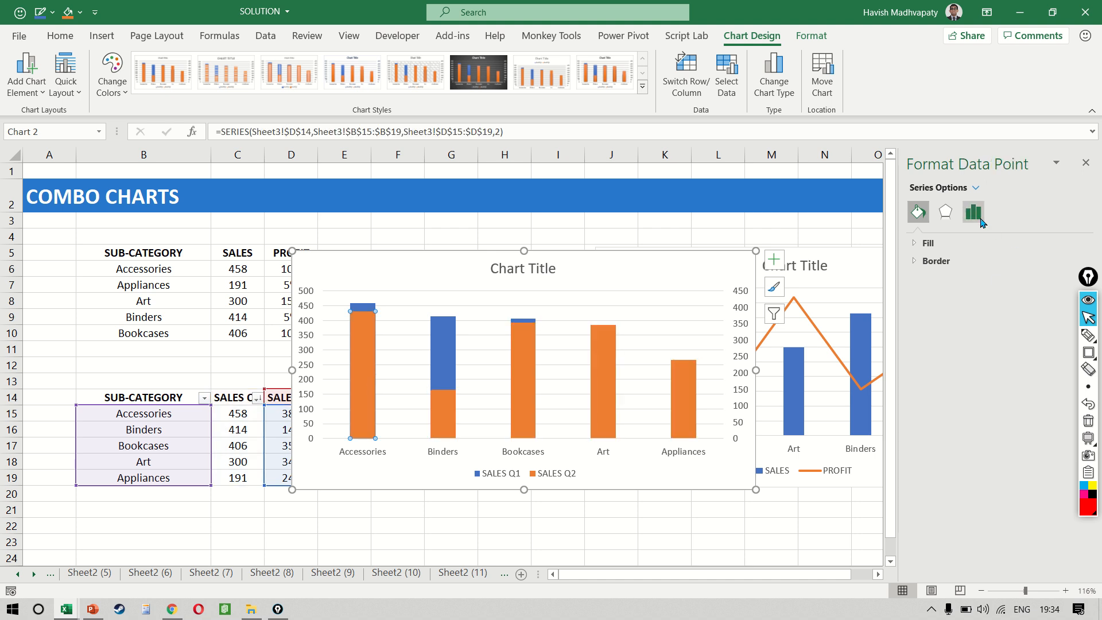
# Raise the SALES Q2 gap width to about 422% so its columns sit thin inside Q1
pyautogui.click(973, 212)
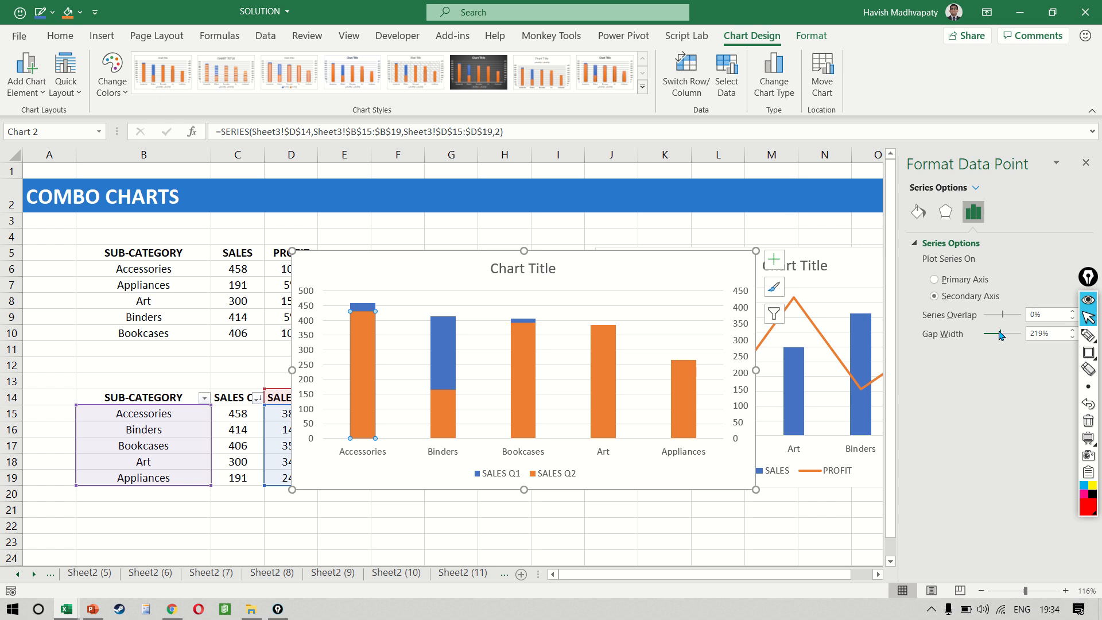
pyautogui.moveTo(995, 333); pyautogui.dragTo(1003, 333)
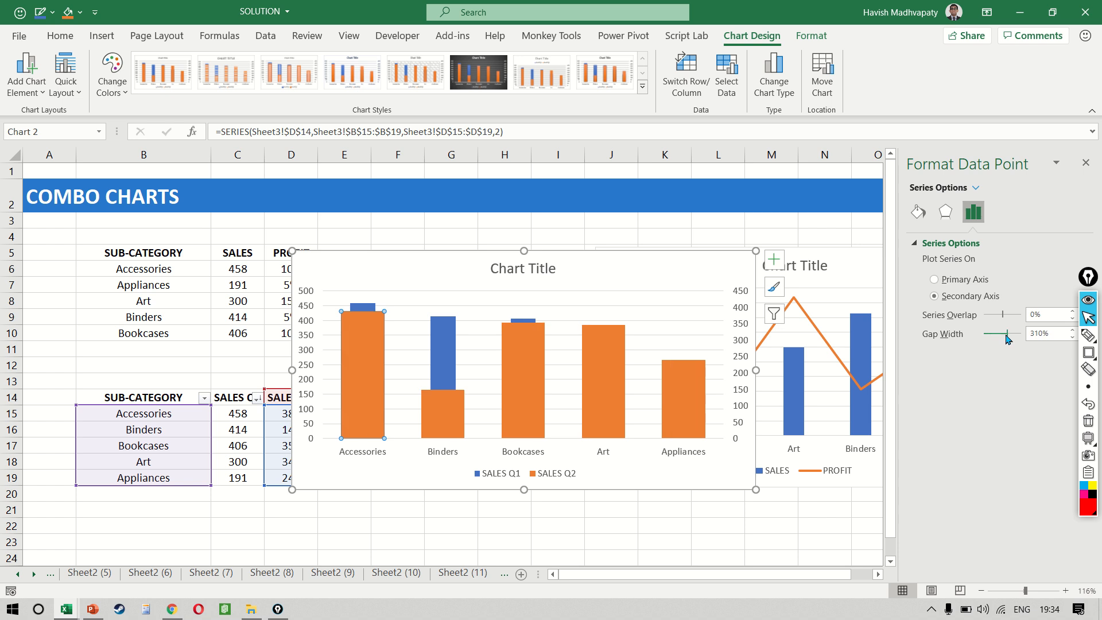
pyautogui.moveTo(1000, 333); pyautogui.dragTo(1013, 333)
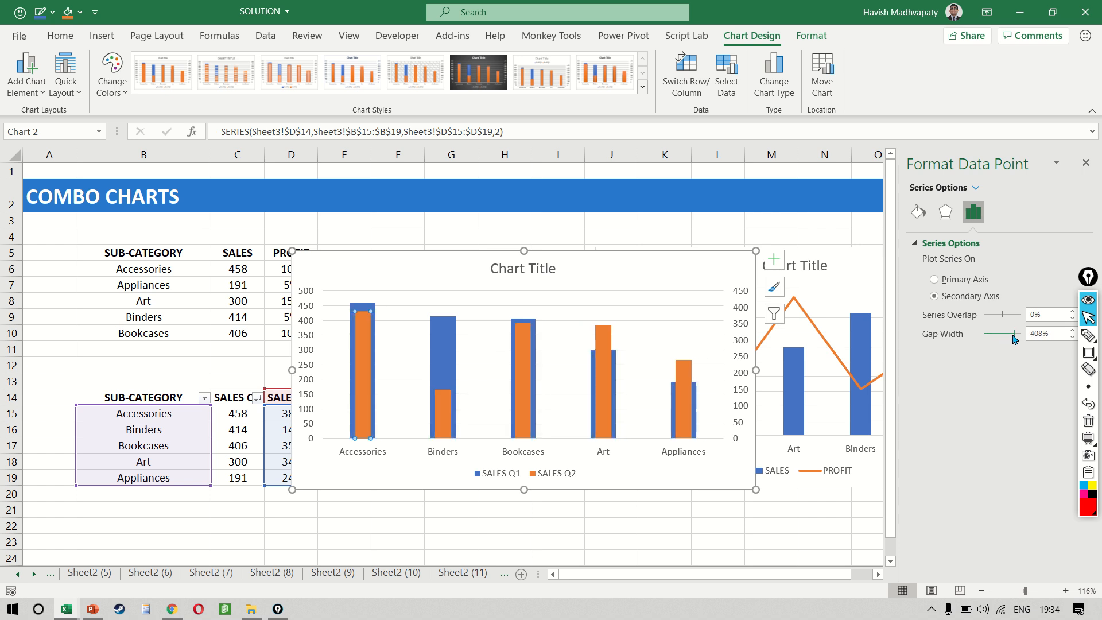
pyautogui.moveTo(1013, 333); pyautogui.dragTo(1026, 333)
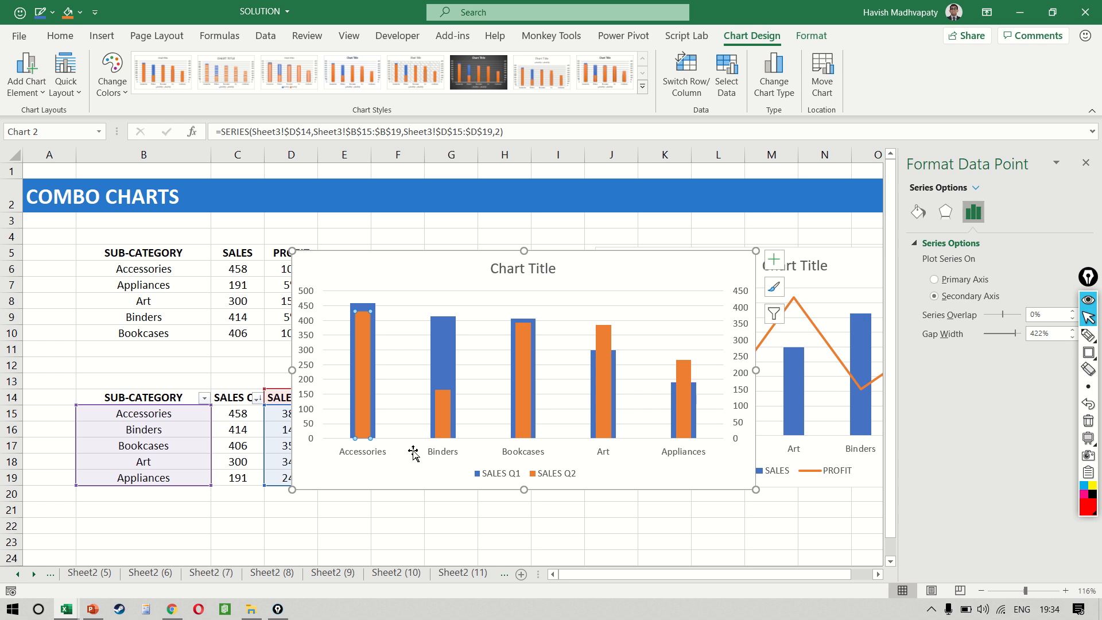
pyautogui.moveTo(718, 430)
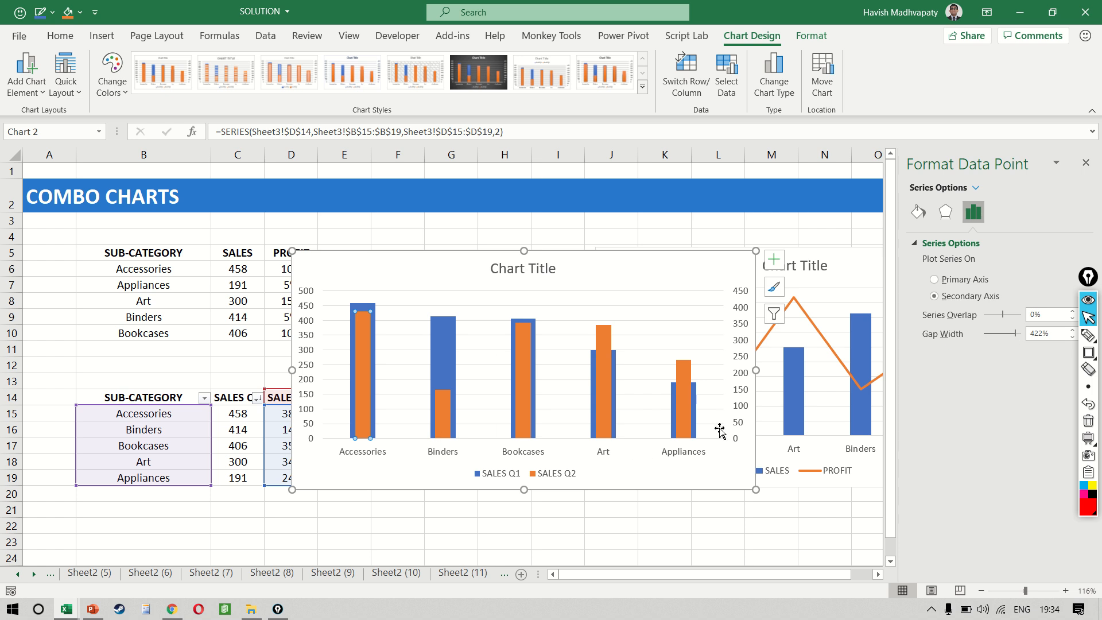
pyautogui.moveTo(719, 430)
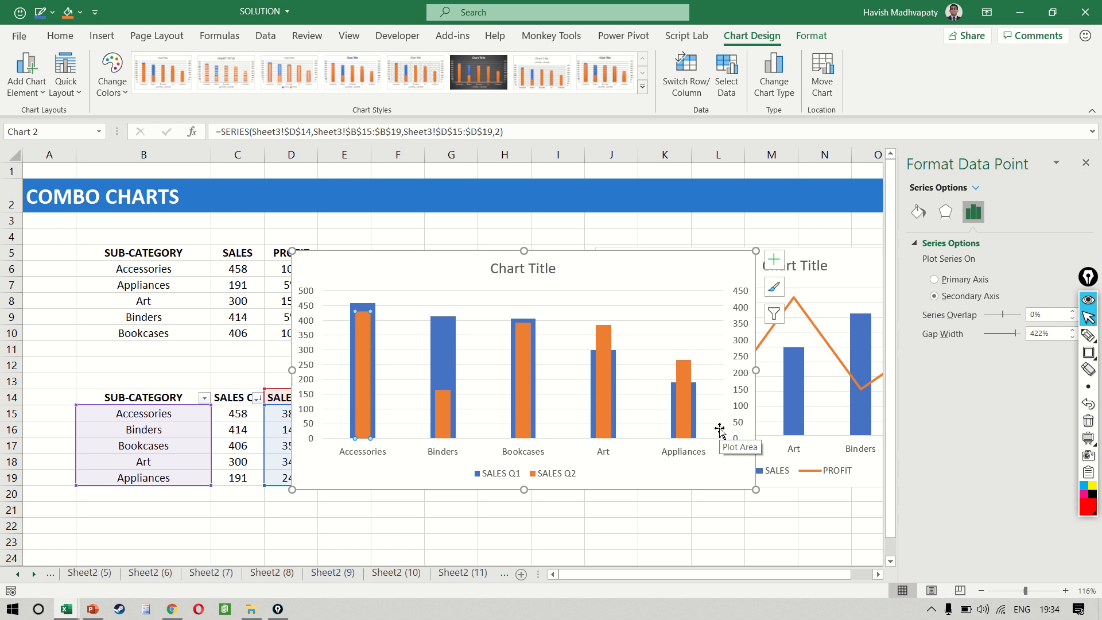
pyautogui.moveTo(624, 429)
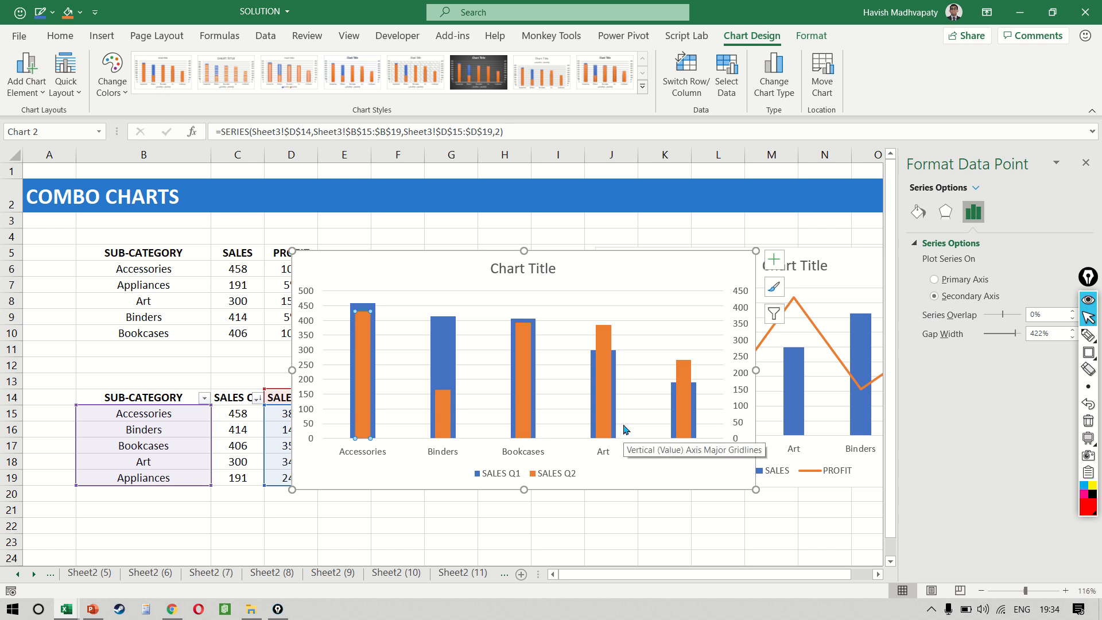